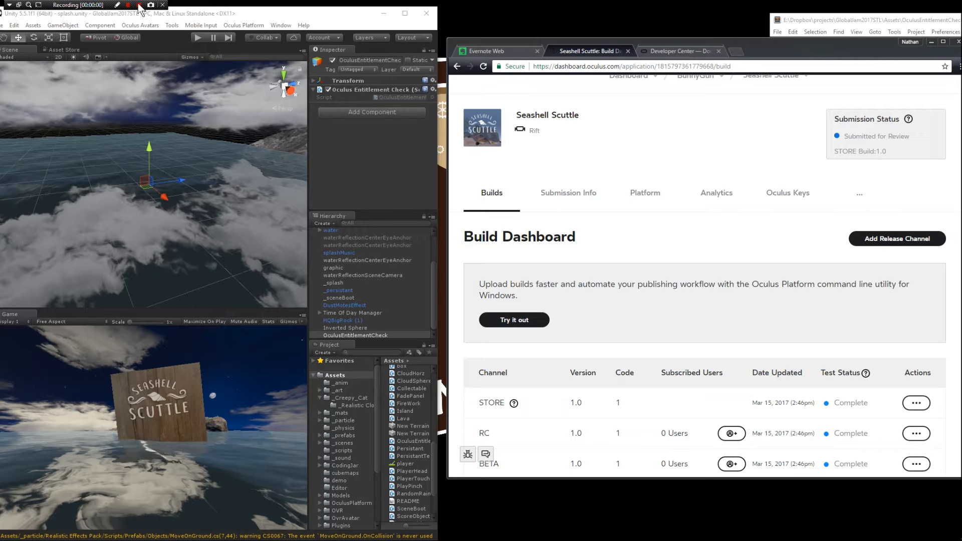
- Read through the Platform Walkthrough's entitlement check example for a Rift app and return to its top
left_click(678, 52)
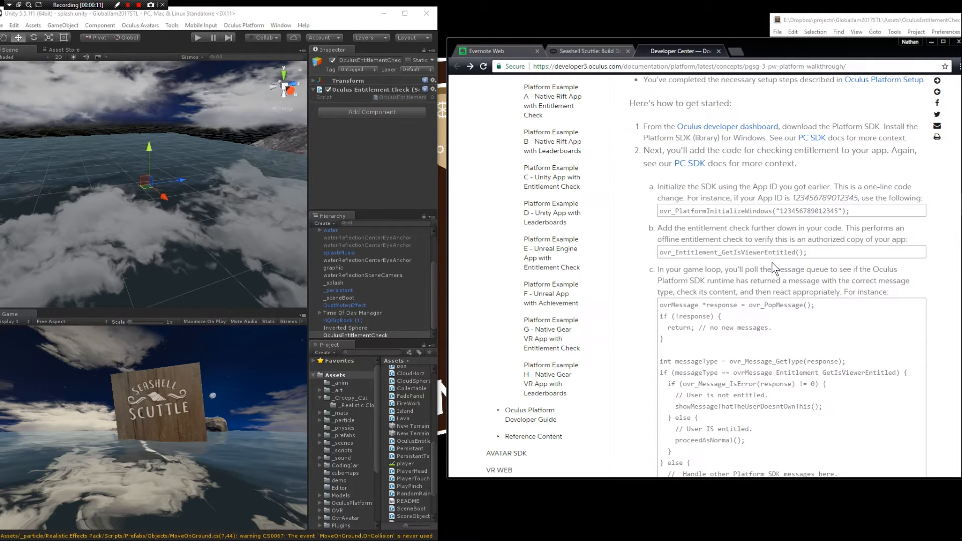
scroll("down", 3)
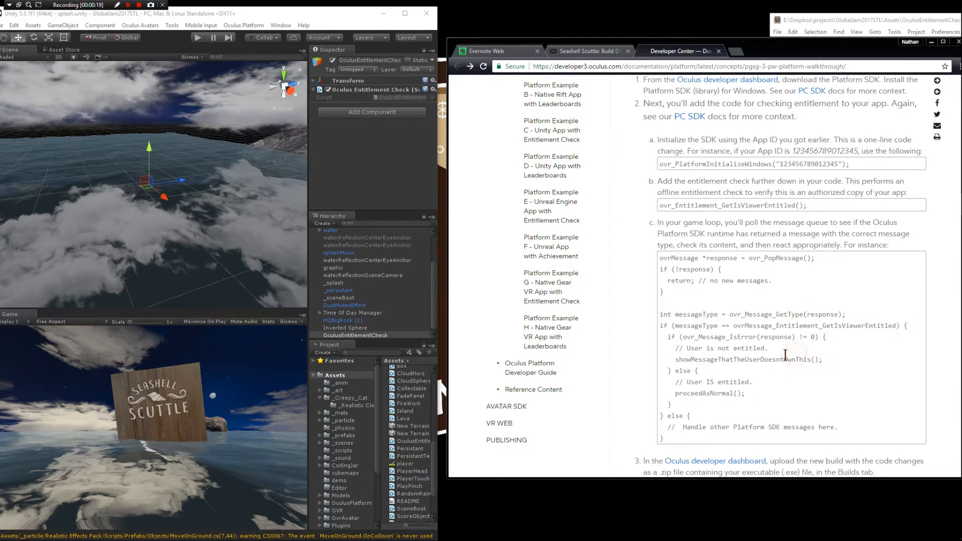
scroll("up", 3)
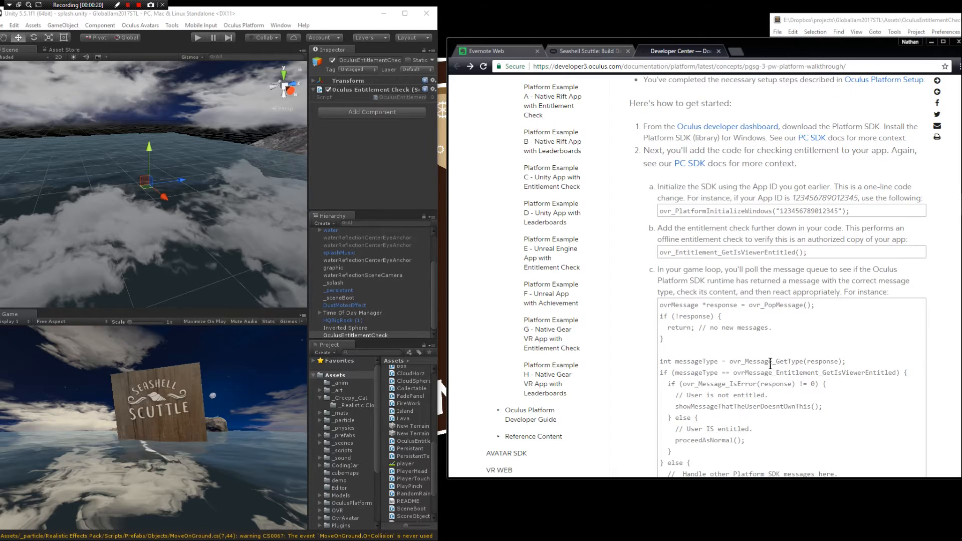
scroll("up", 3)
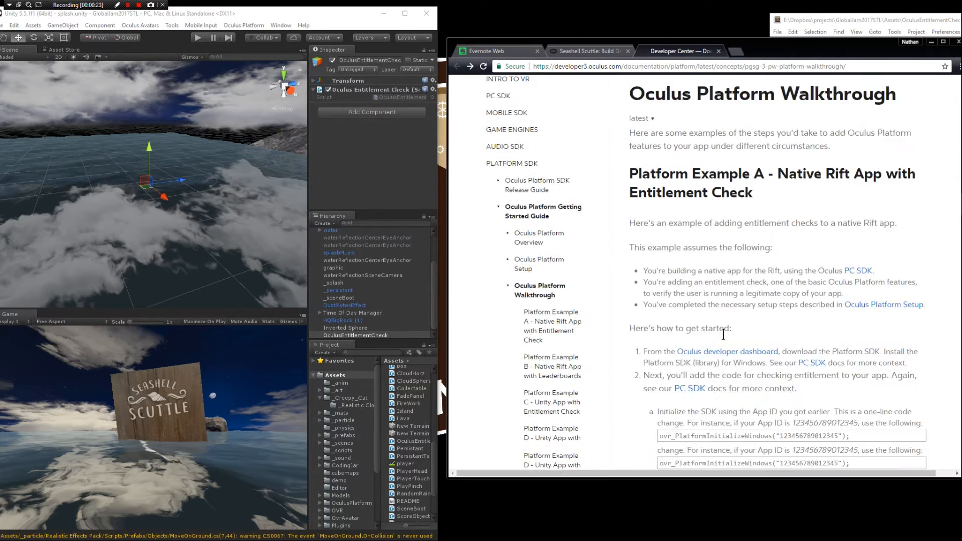
scroll("down", 3)
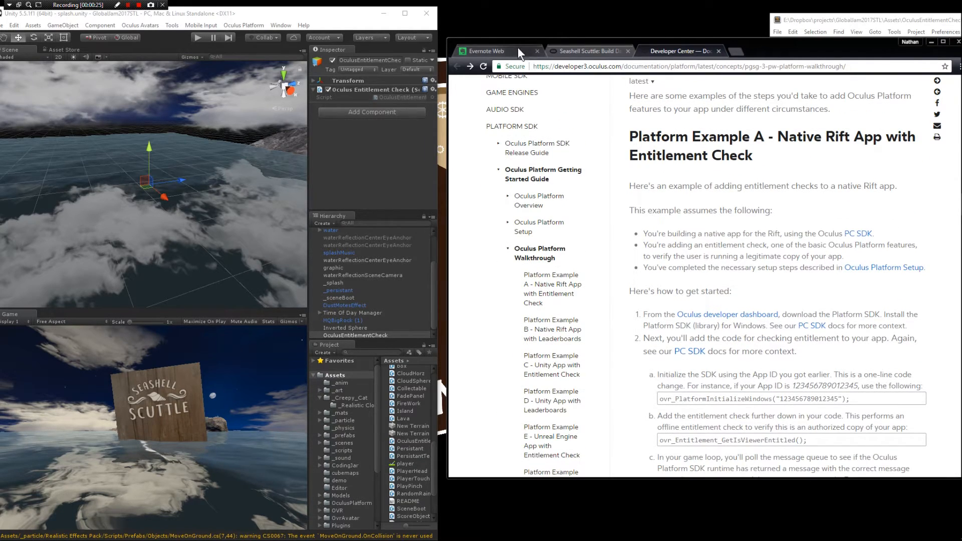
- Follow the Platform SDK link from the setup notes, accept the SDK 1.11.0 license terms and start the download
left_click(487, 51)
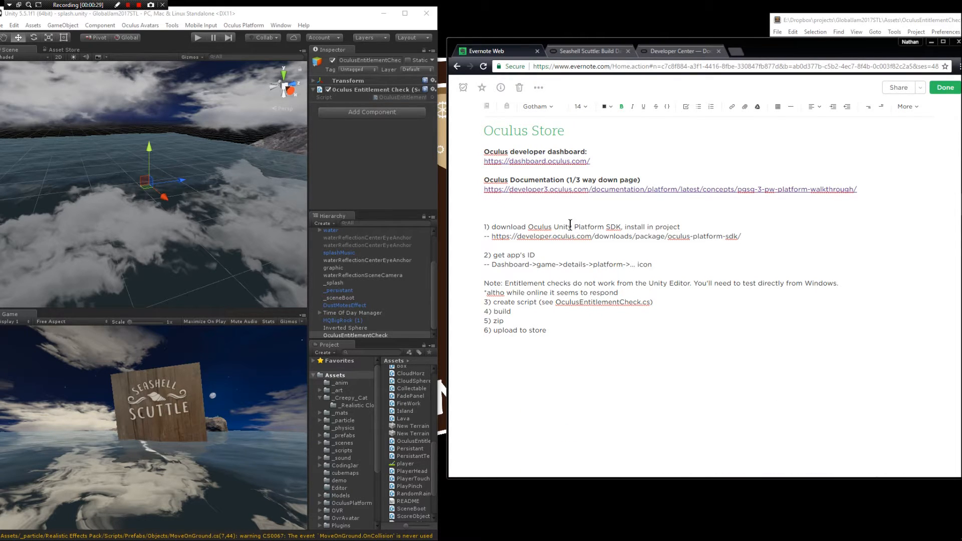
double_click(716, 236)
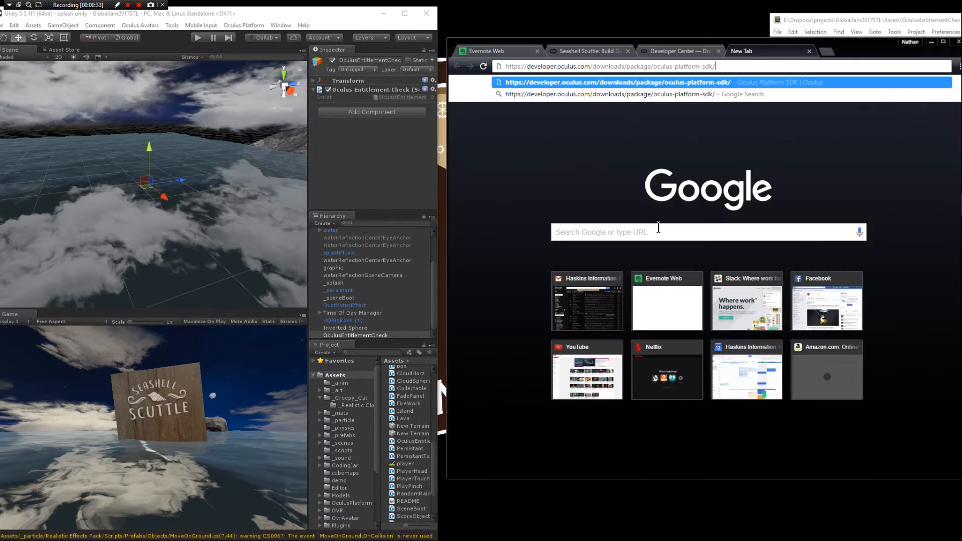
left_click(657, 82)
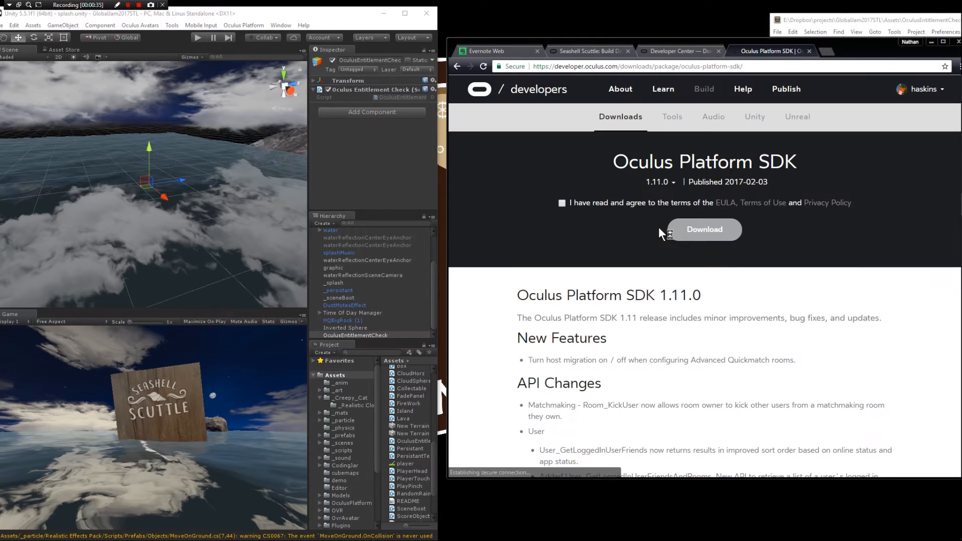
left_click(561, 202)
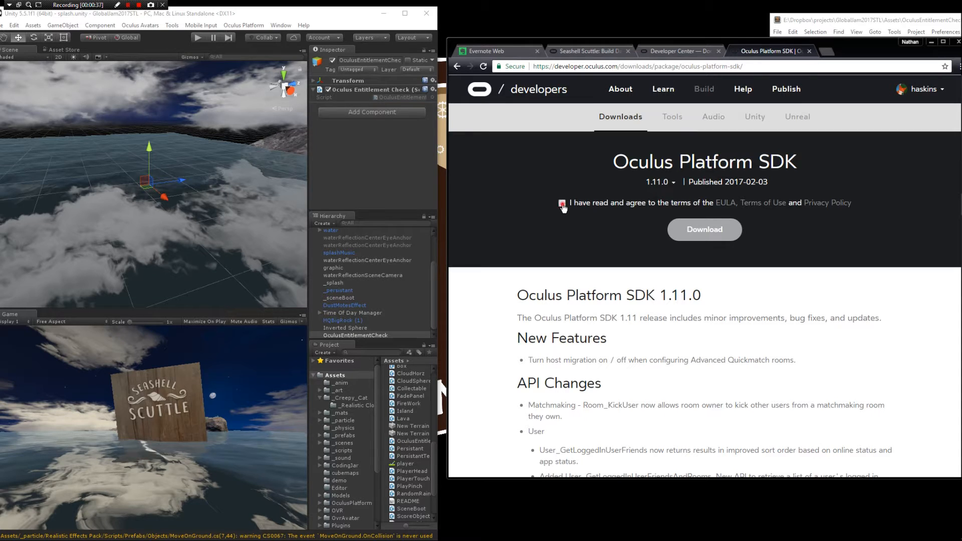
left_click(562, 202)
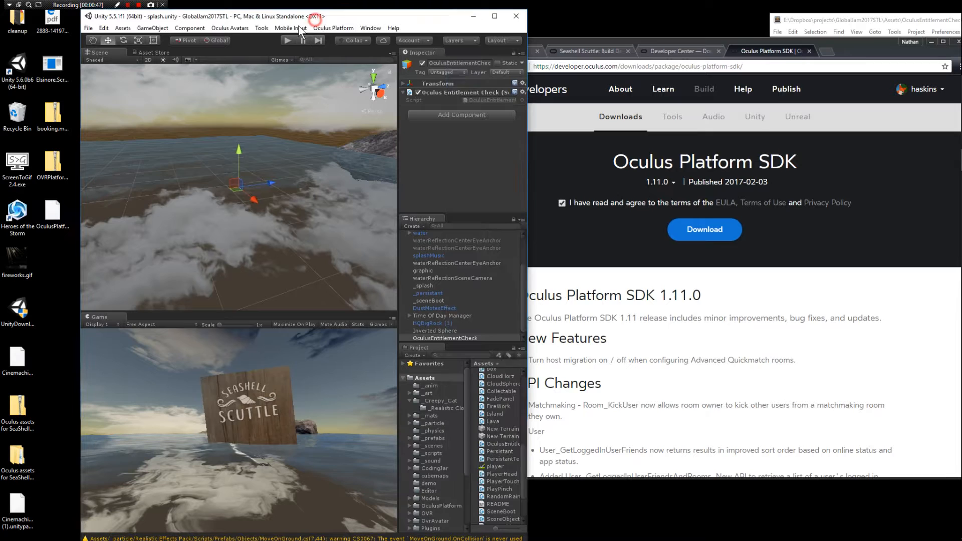
left_click(287, 40)
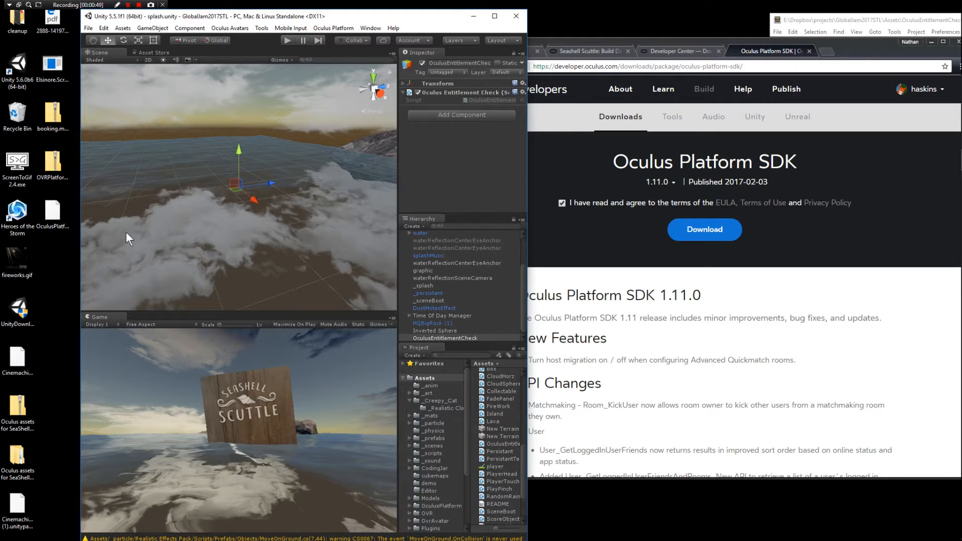
left_click(153, 28)
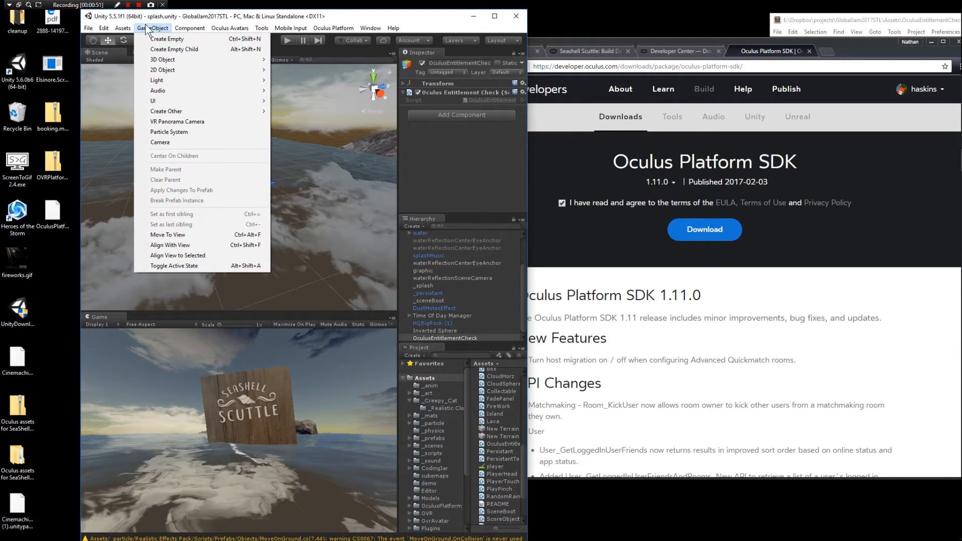
left_click(122, 28)
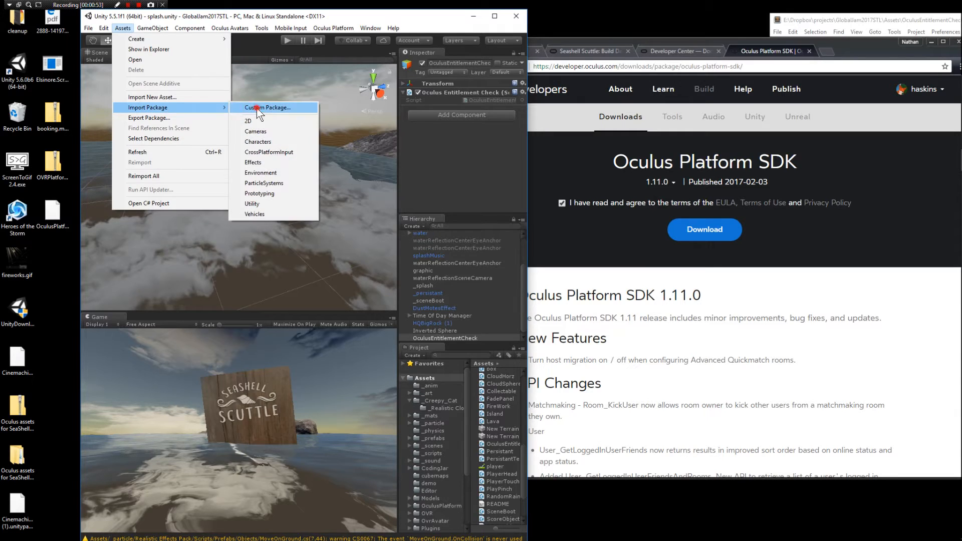
left_click(268, 107)
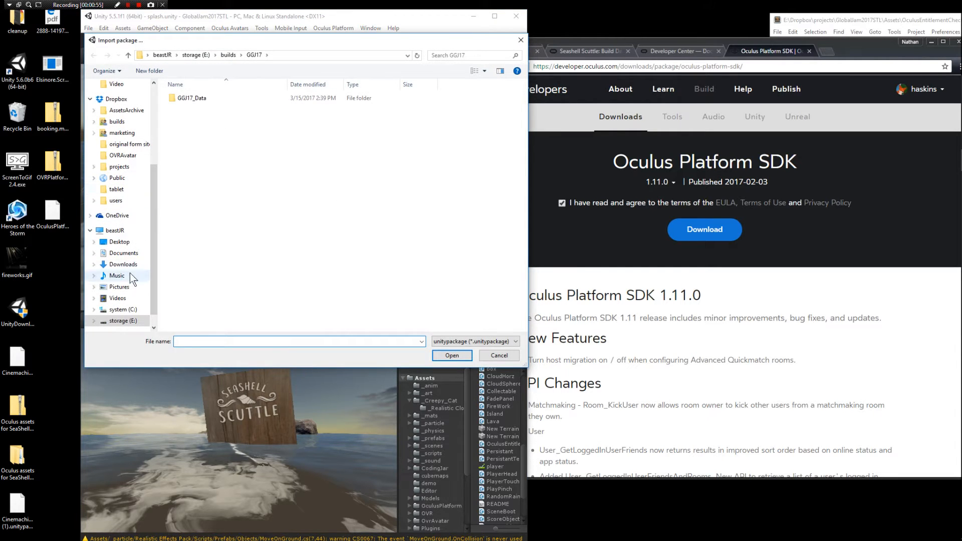
left_click(119, 241)
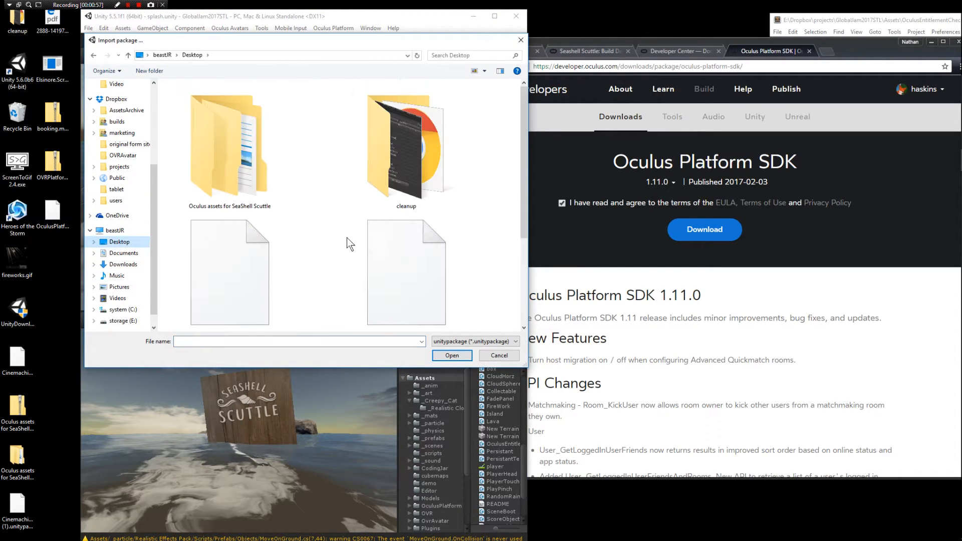
left_click(230, 261)
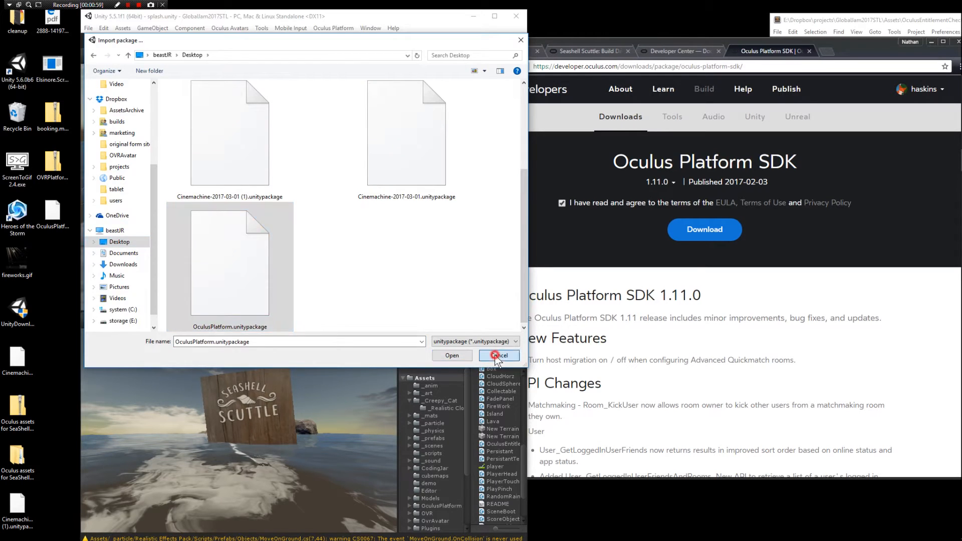
left_click(498, 355)
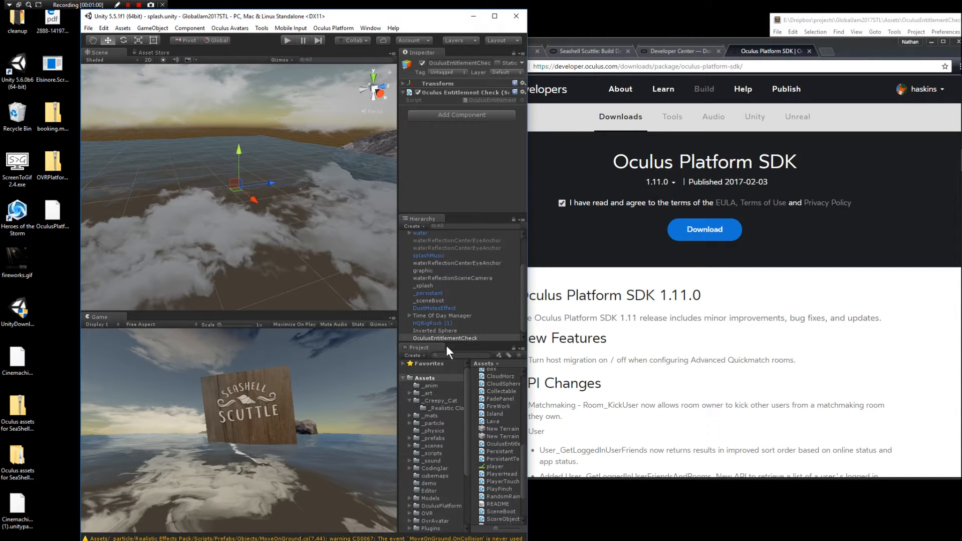
- Review the Platform Walkthrough and setup notes, then return to the Platform SDK download page
left_click(680, 51)
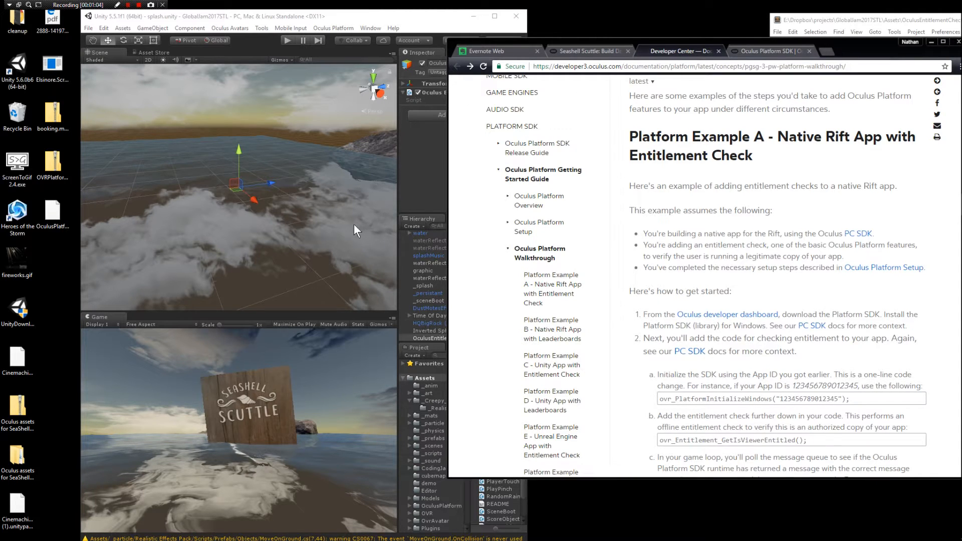
mouse_move(589, 246)
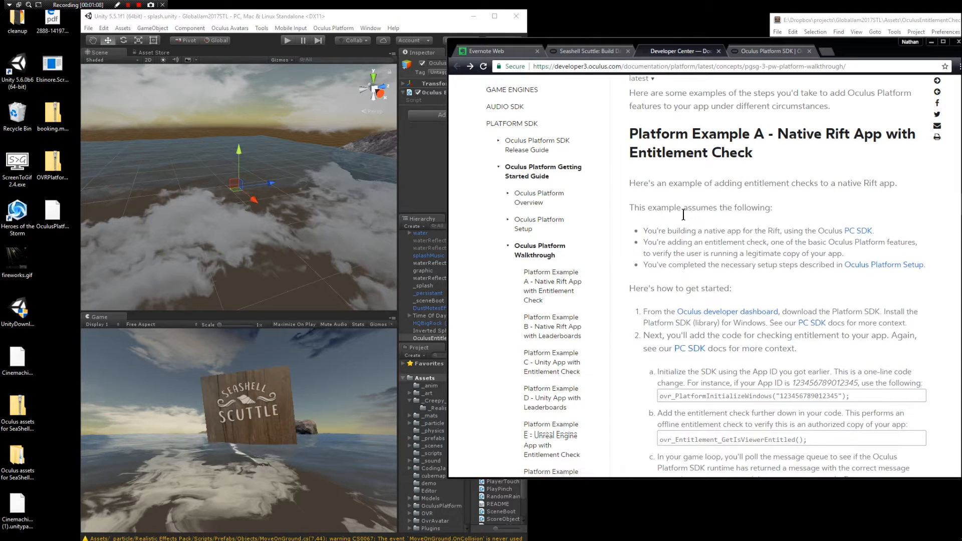
scroll("down", 3)
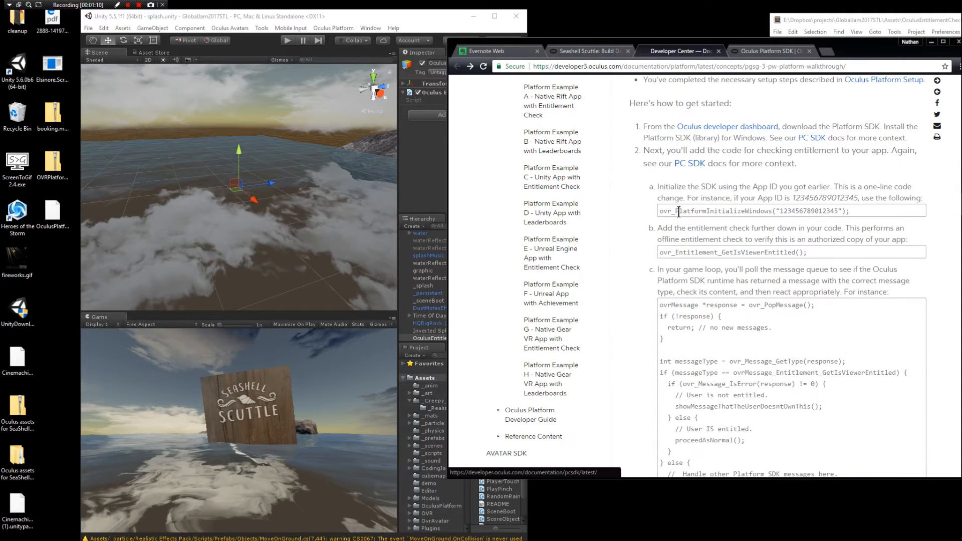
left_click(489, 51)
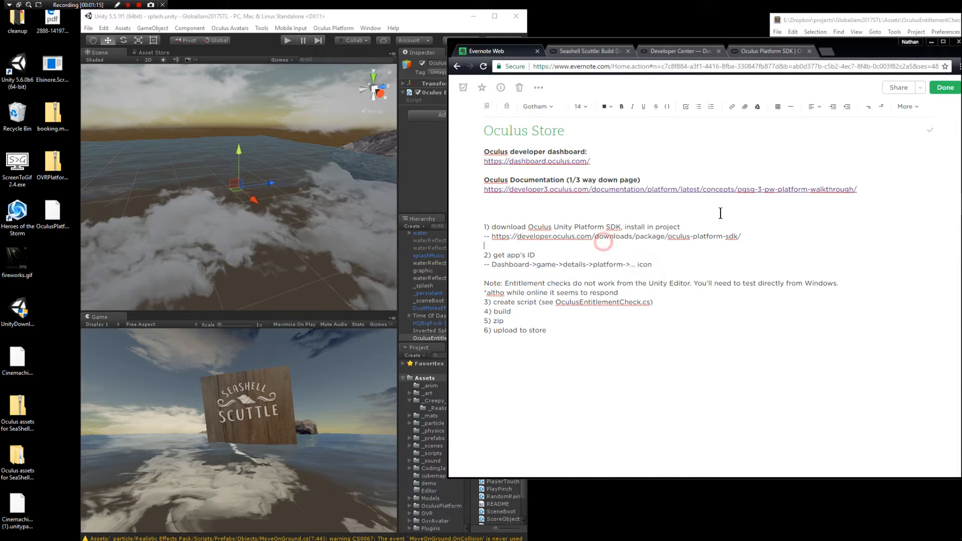
left_click(616, 237)
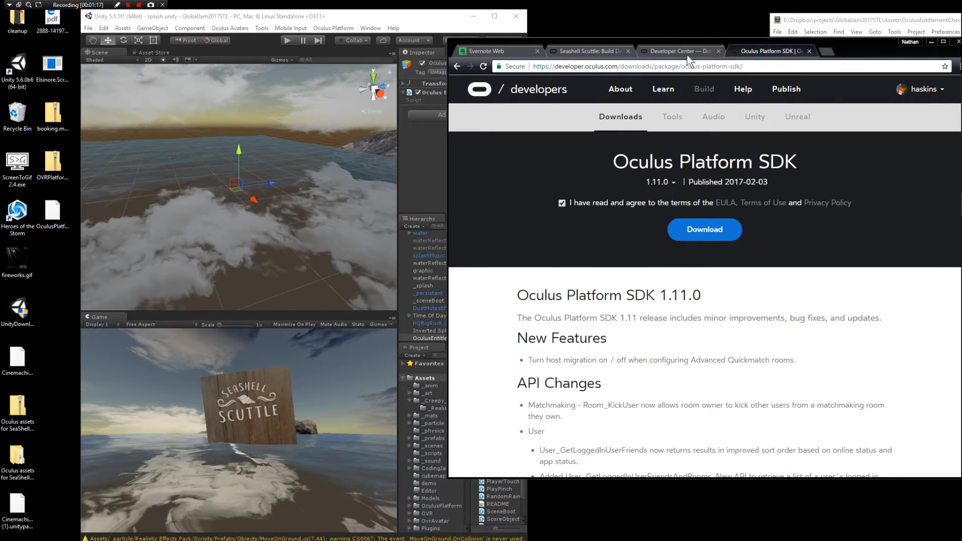
- From Seashell Scuttle's Build Dashboard, switch to its Platform section showing the In-App Purchases overview
left_click(588, 51)
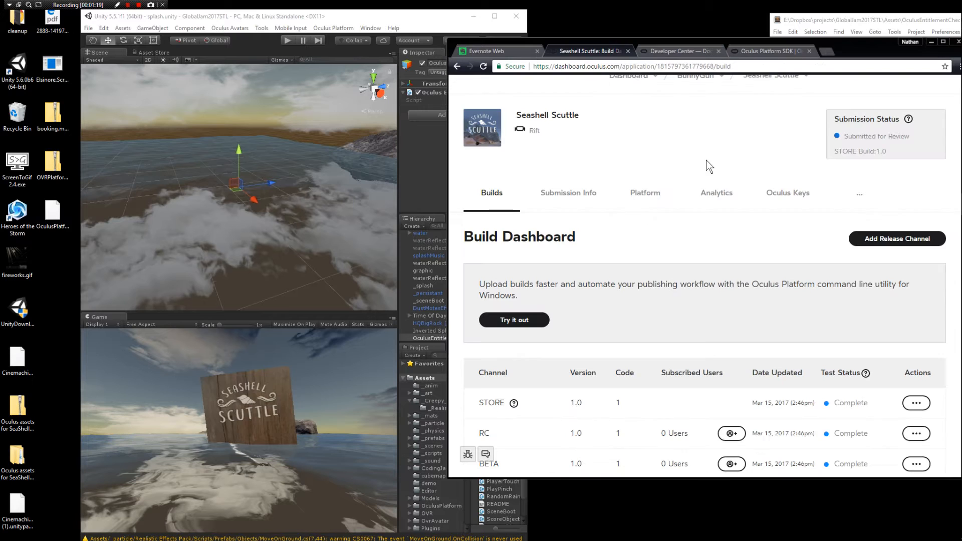
scroll("up", 3)
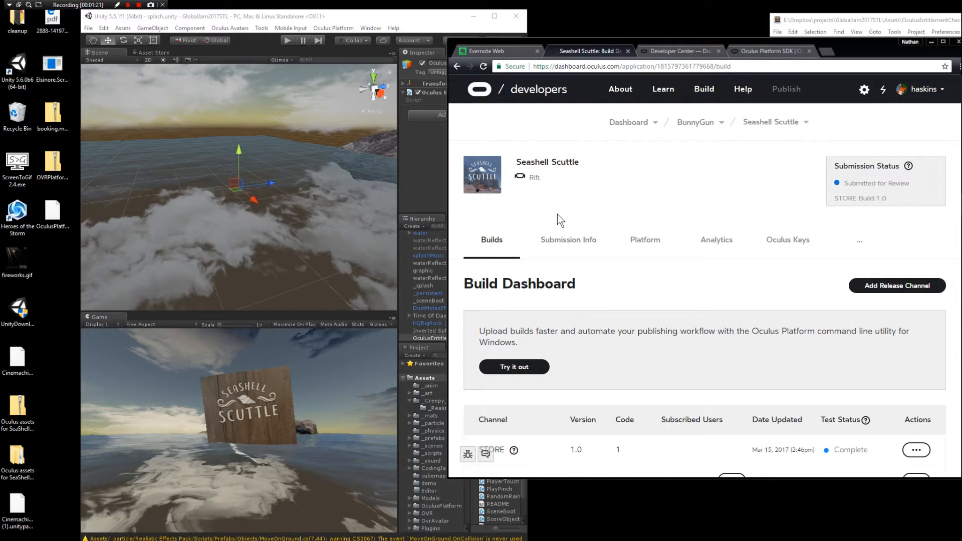
mouse_move(577, 129)
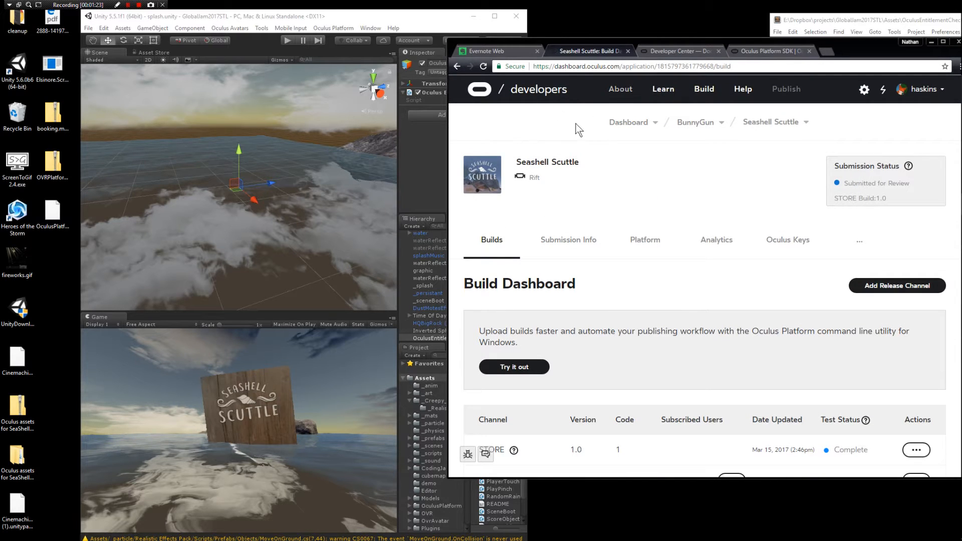
mouse_move(482, 181)
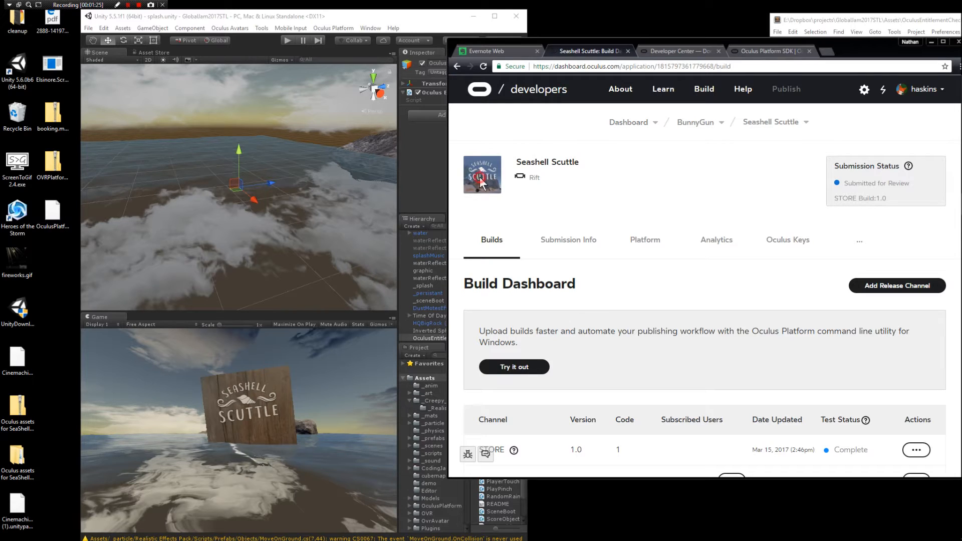
mouse_move(513, 227)
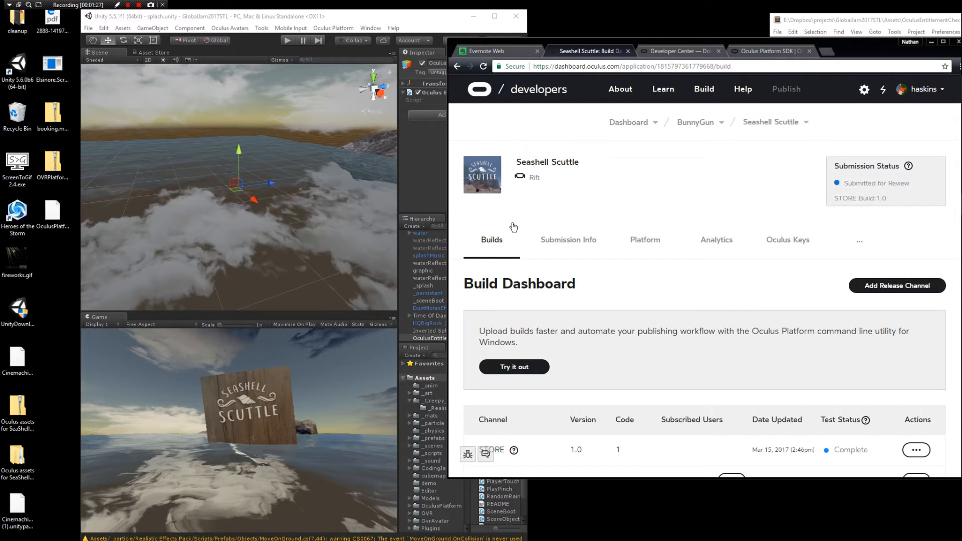
scroll("down", 3)
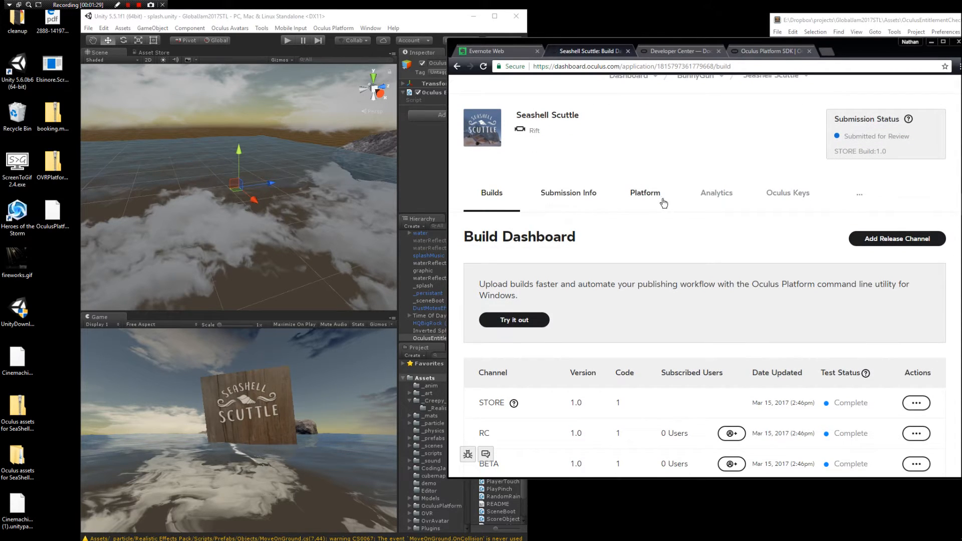
left_click(644, 192)
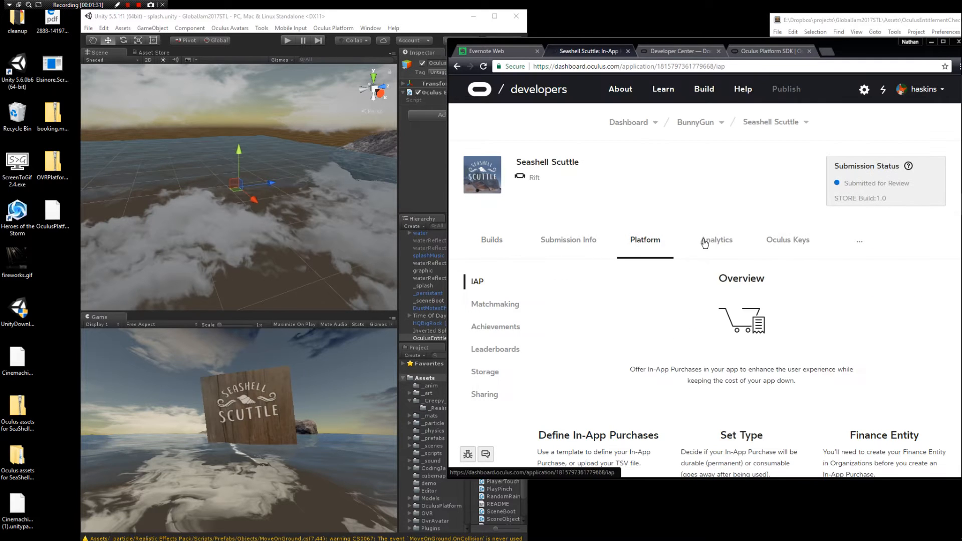
left_click(860, 242)
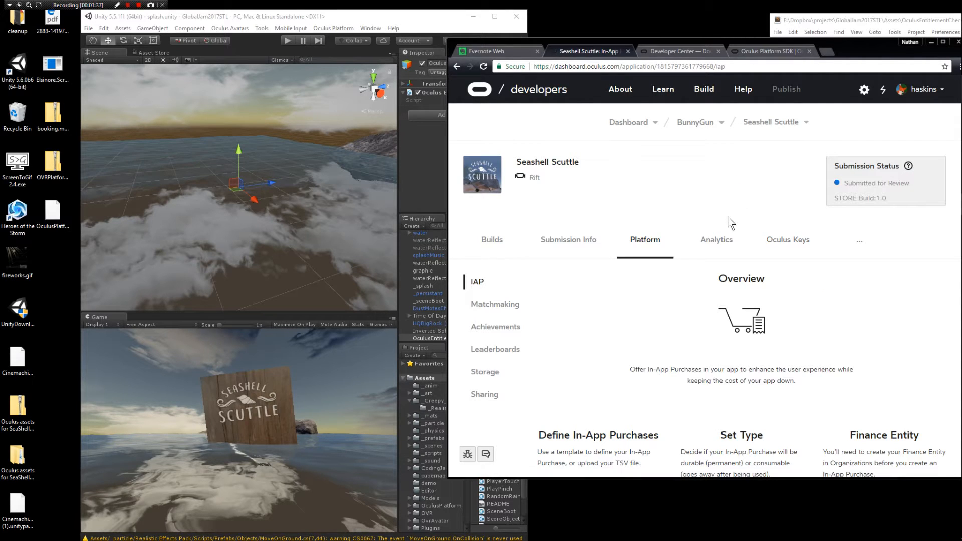
mouse_move(710, 236)
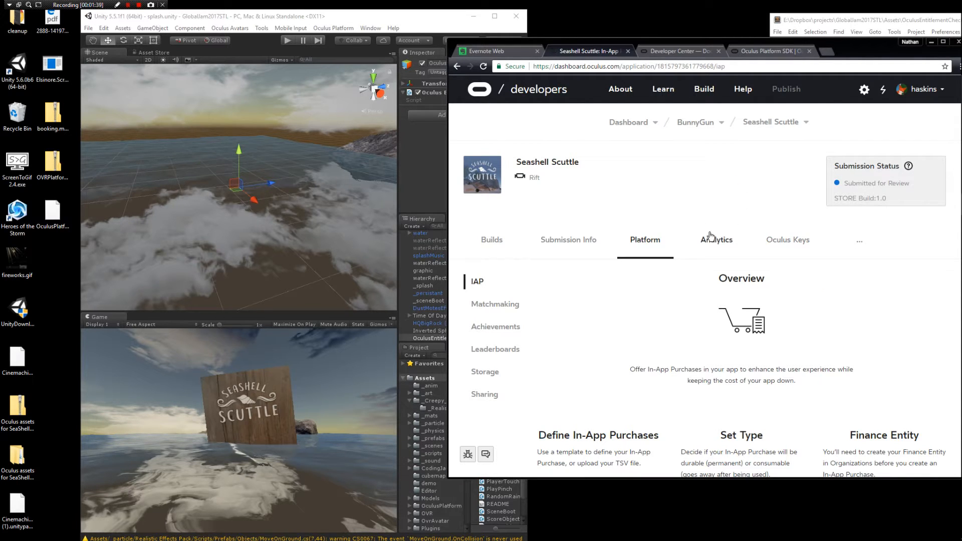
mouse_move(859, 252)
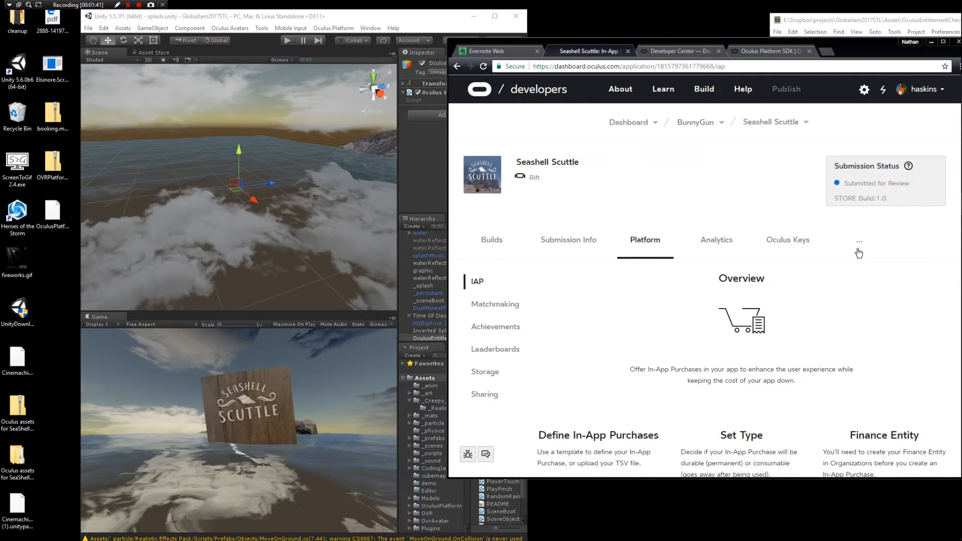
left_click(858, 242)
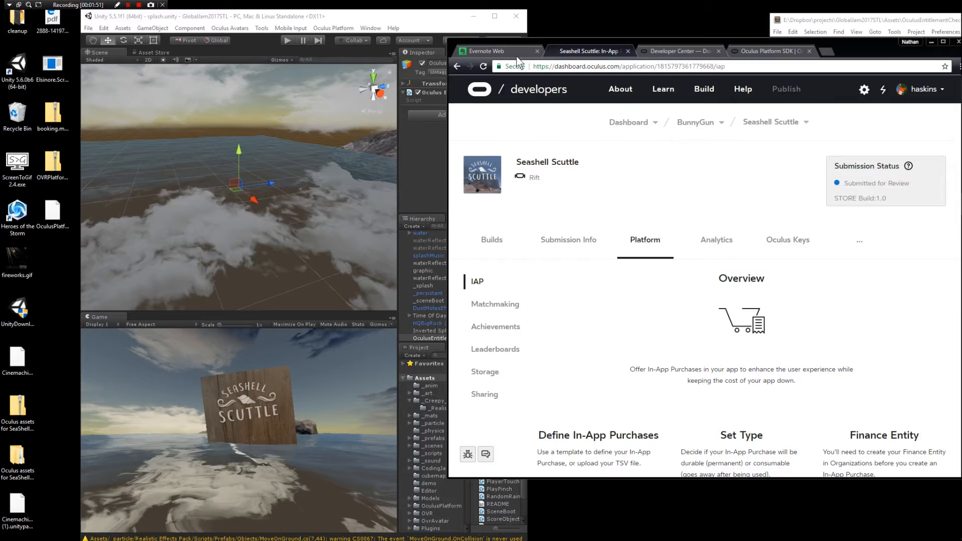
- Check the setup notes and scroll the walkthrough back up to its entitlement check code
left_click(488, 51)
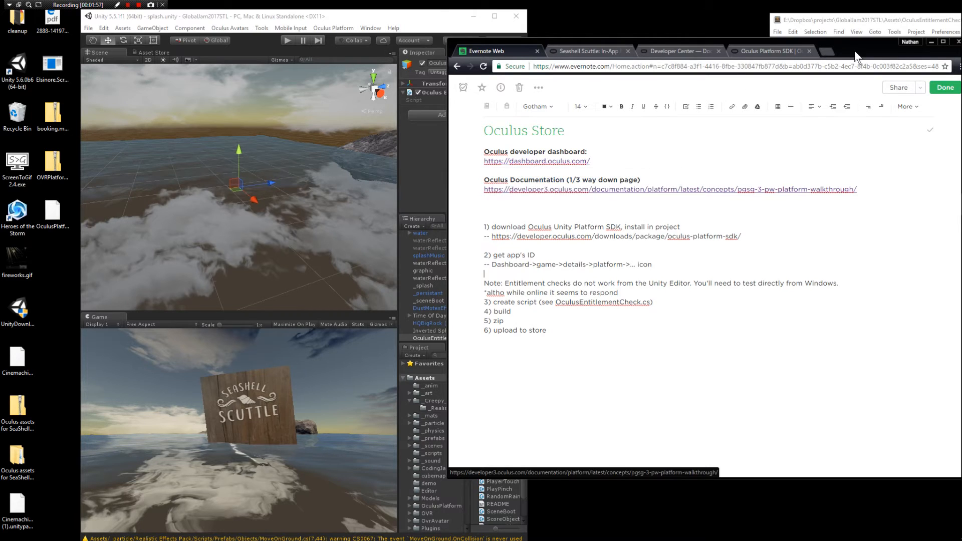
left_click(678, 51)
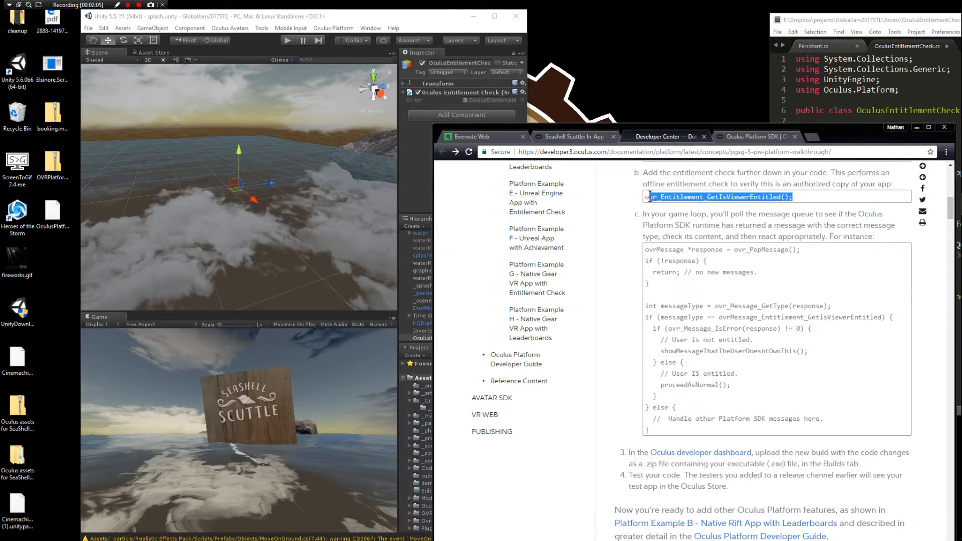
scroll("up", 3)
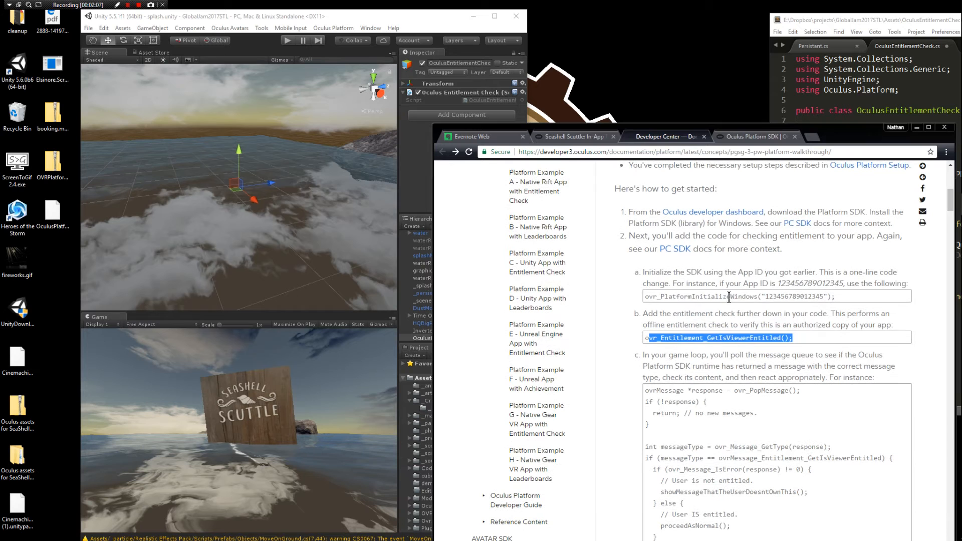
scroll("up", 3)
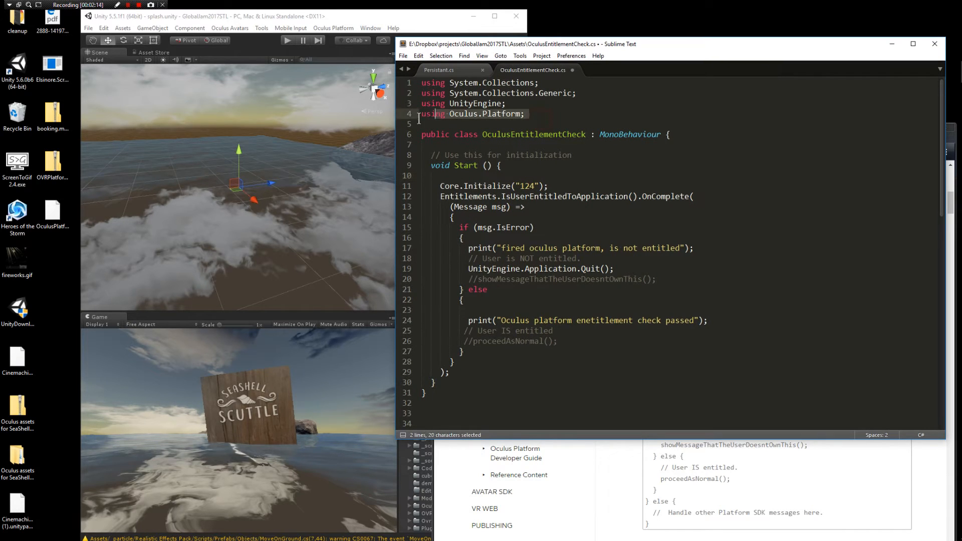
- Replace the placeholder app ID 124 in Core.Initialize with "3456789"
left_click(469, 104)
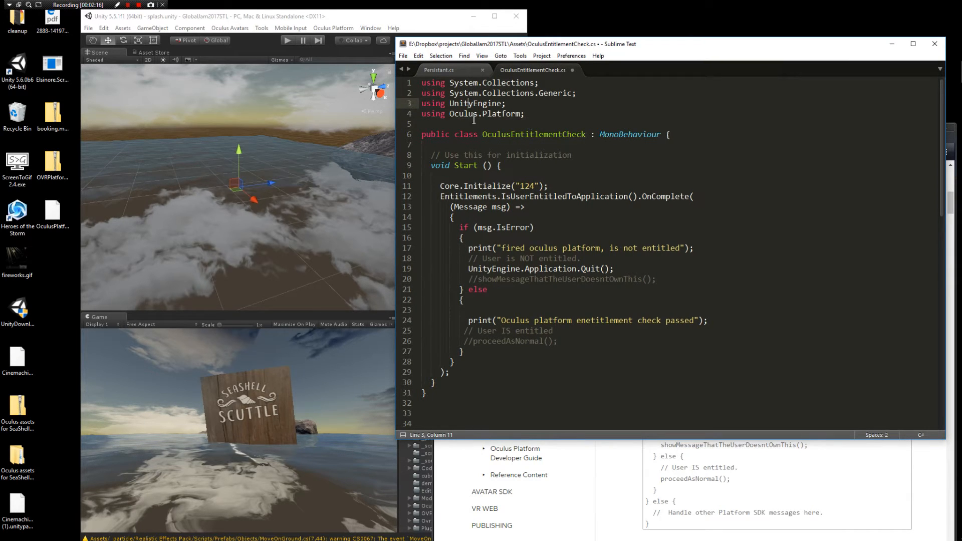
left_click(524, 115)
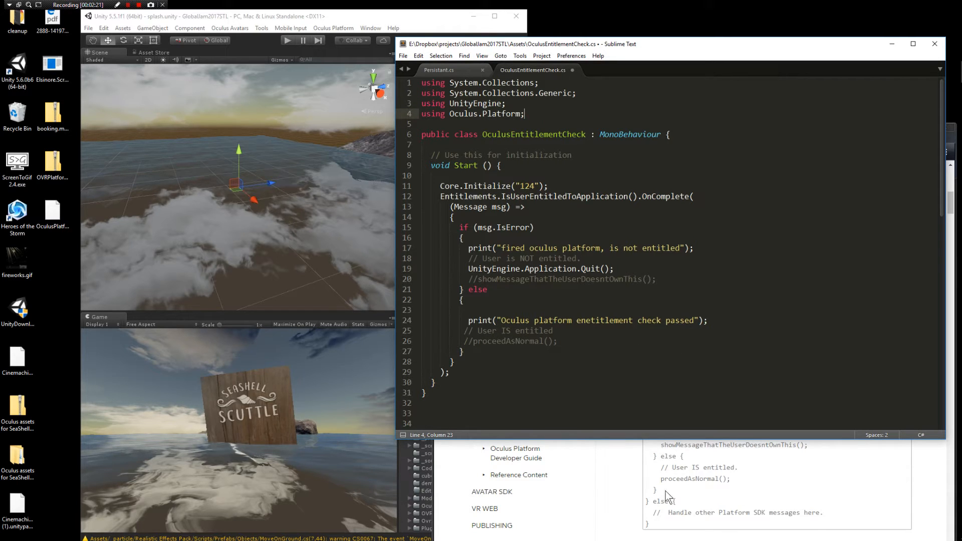
left_click(545, 186)
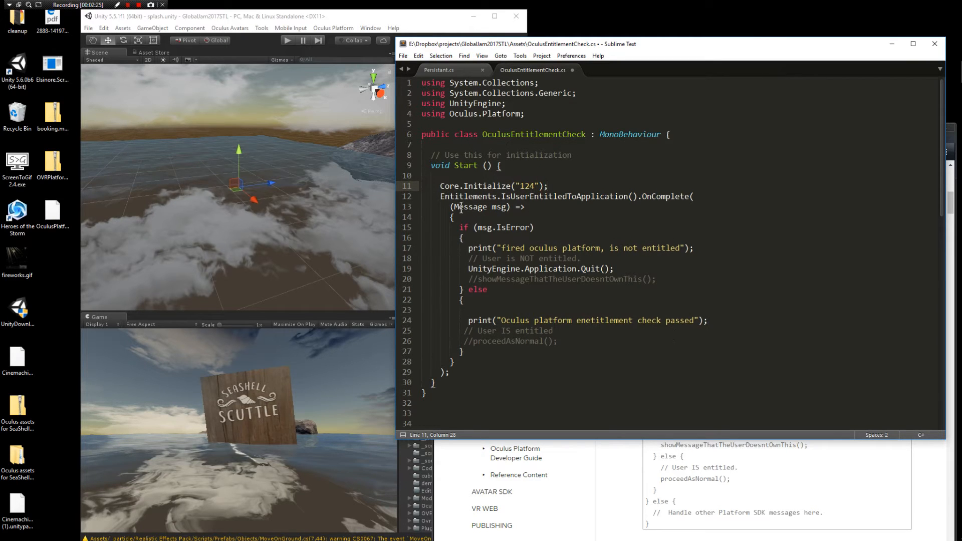
double_click(528, 186)
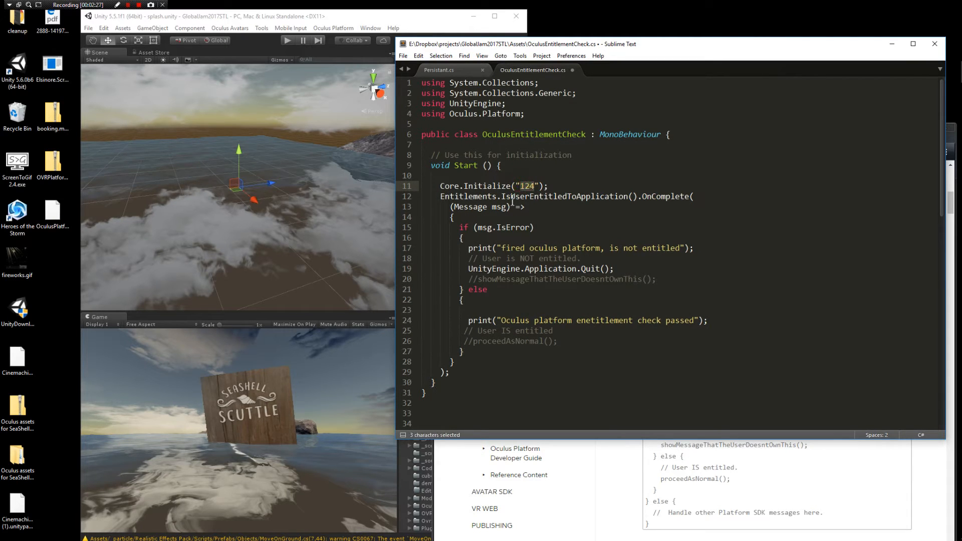
type("3456789")
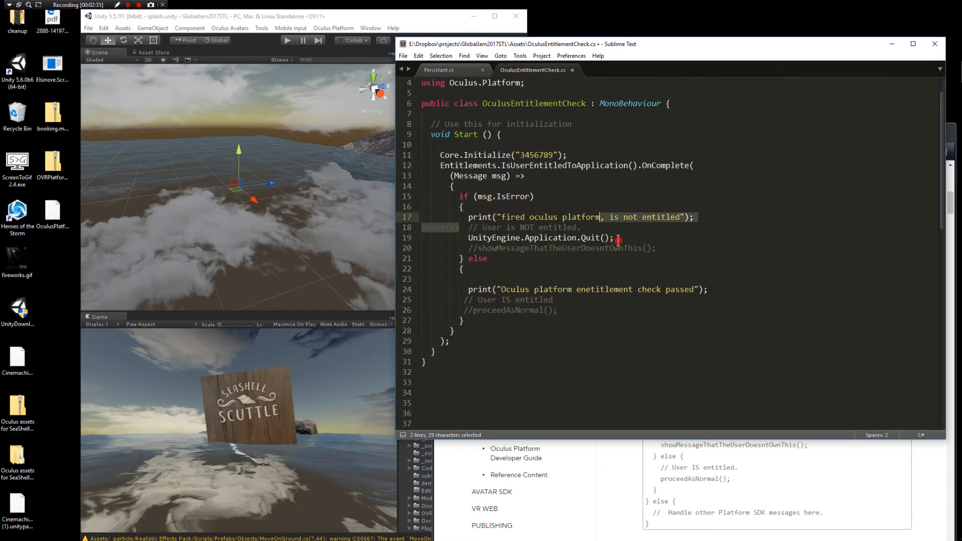
- Review the not-entitled and entitled branches and position the cursor to edit the success message line
left_click(579, 228)
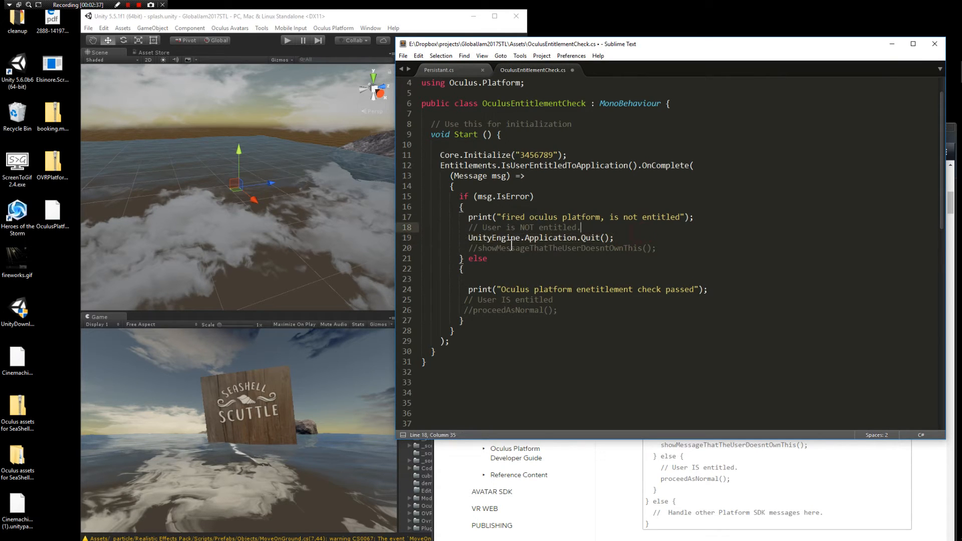
left_click(621, 248)
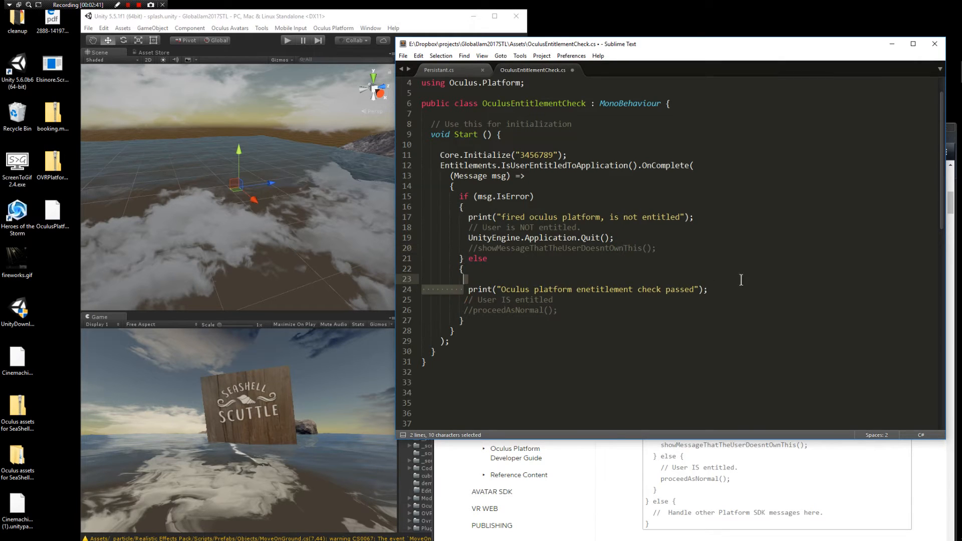
left_click(556, 310)
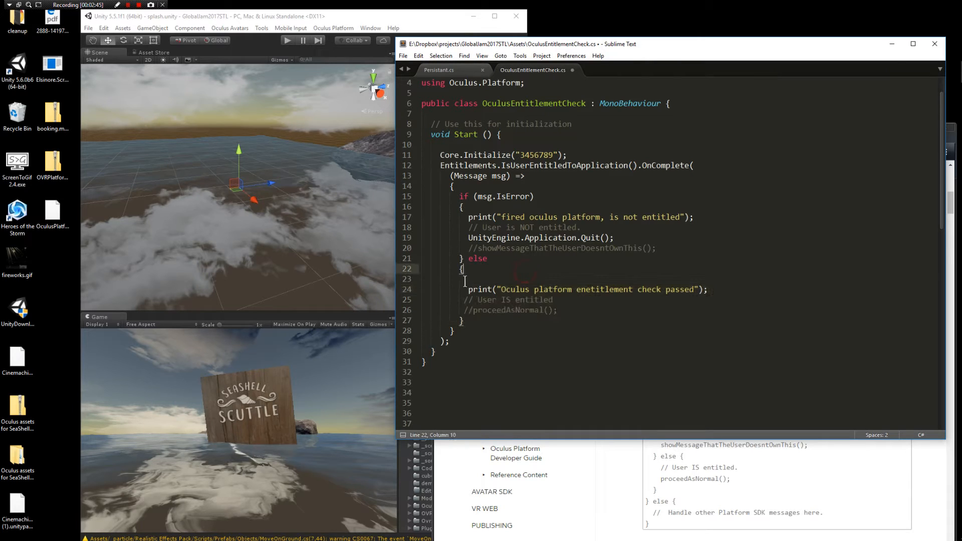
left_click(557, 309)
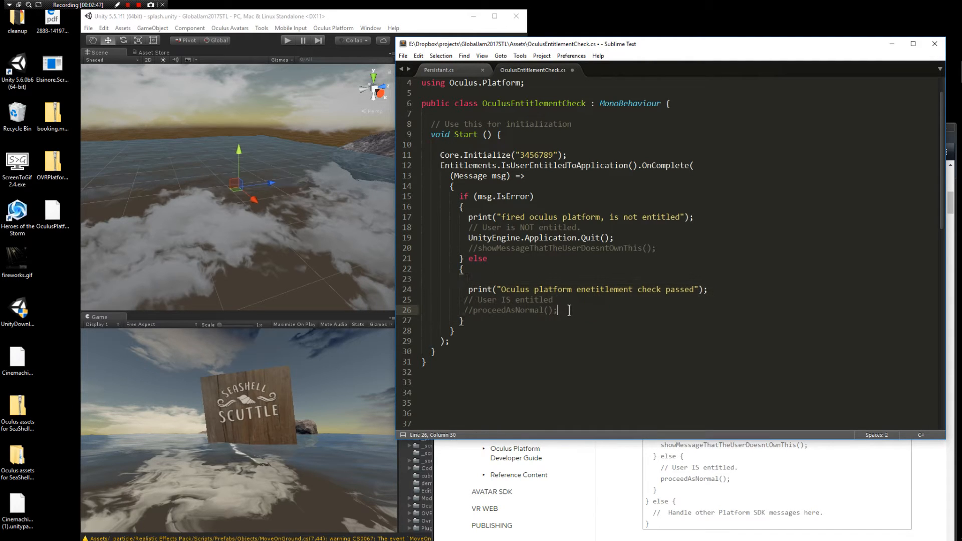
double_click(533, 300)
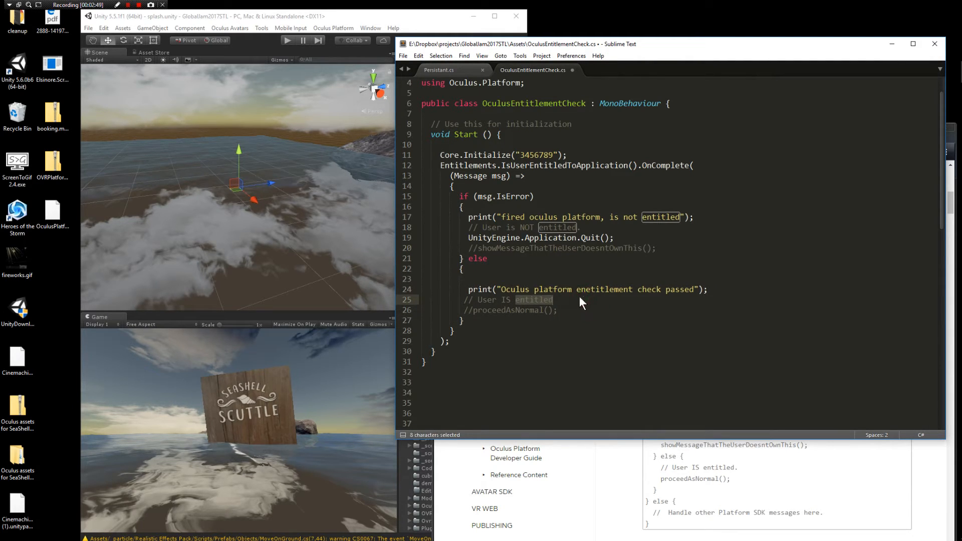
left_click(575, 288)
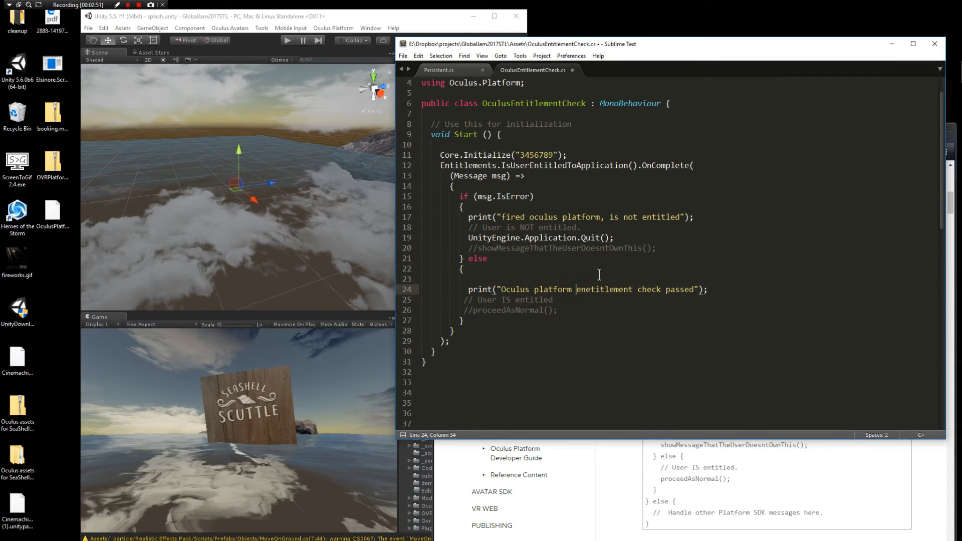
mouse_move(644, 483)
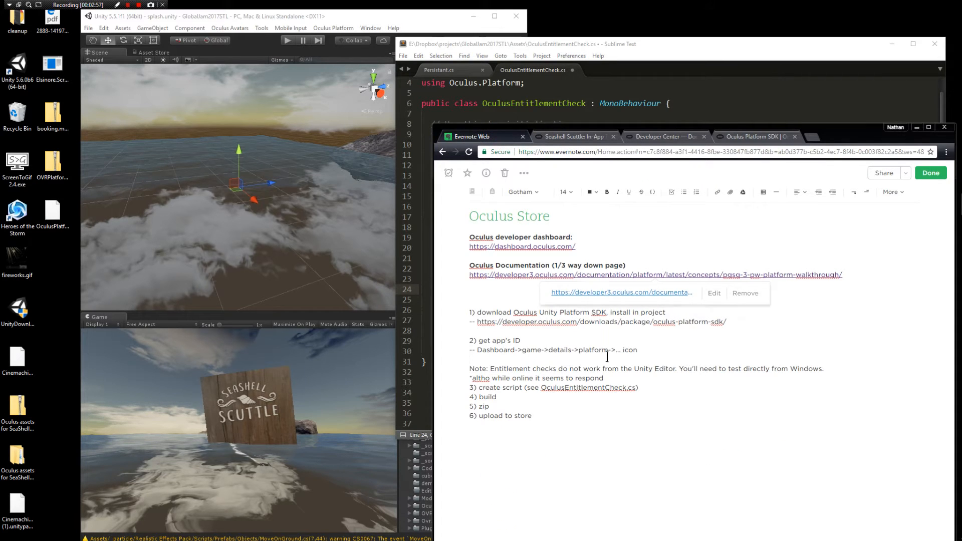
double_click(589, 377)
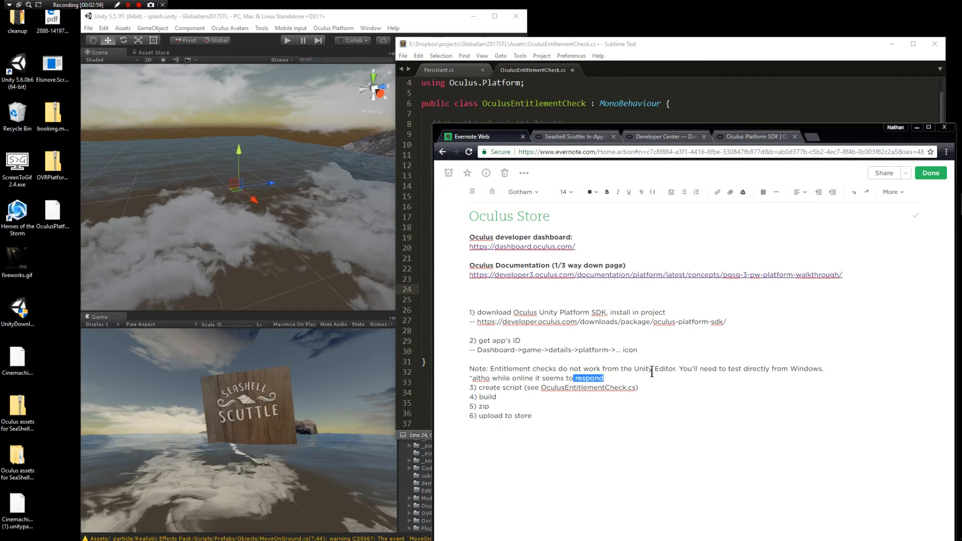
left_click(776, 378)
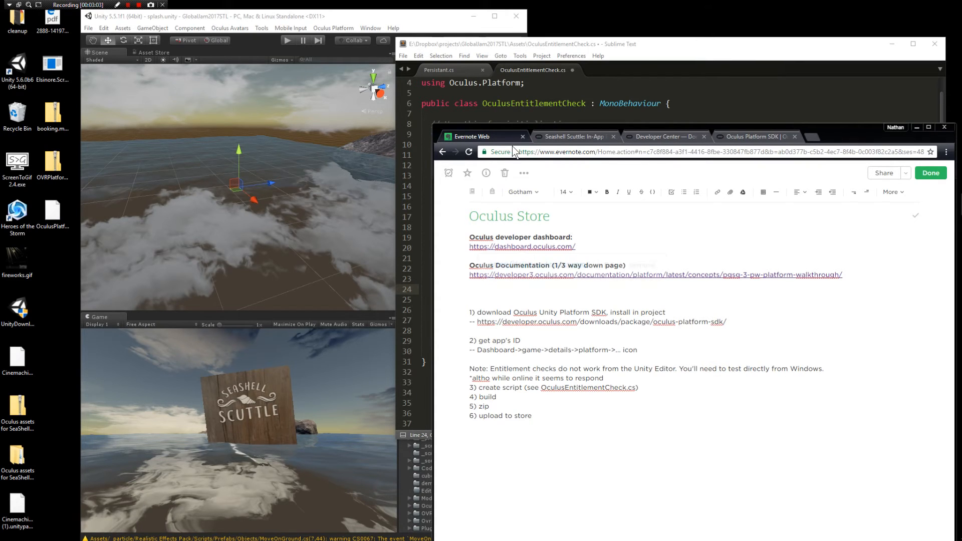
mouse_move(616, 259)
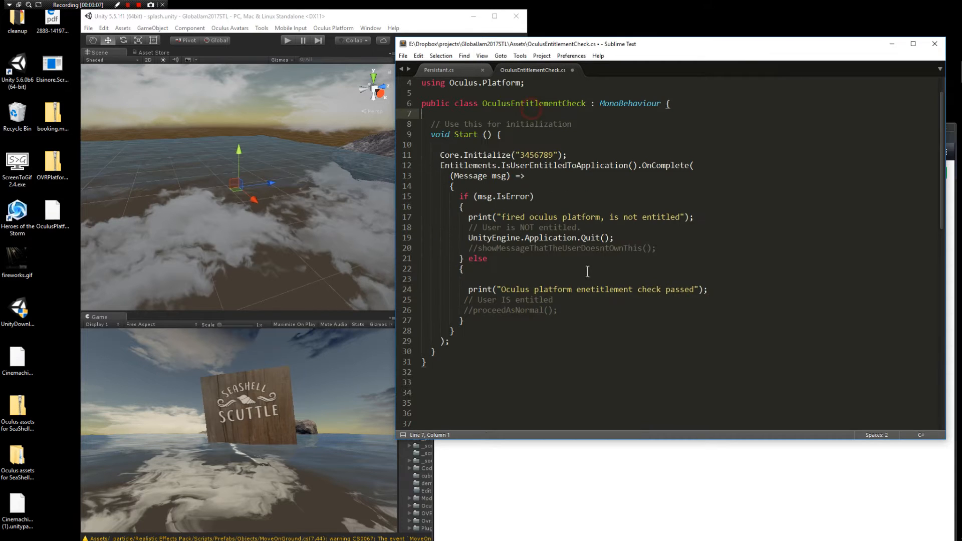
- Bring Unity forward with the OculusEntitlementCheck object and run the splash scene in play mode
left_click(554, 186)
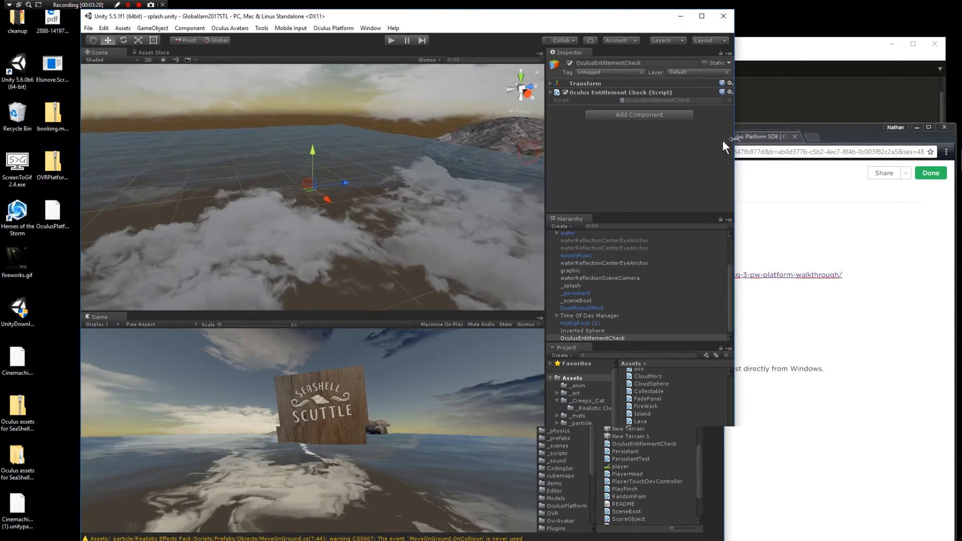
left_click(370, 28)
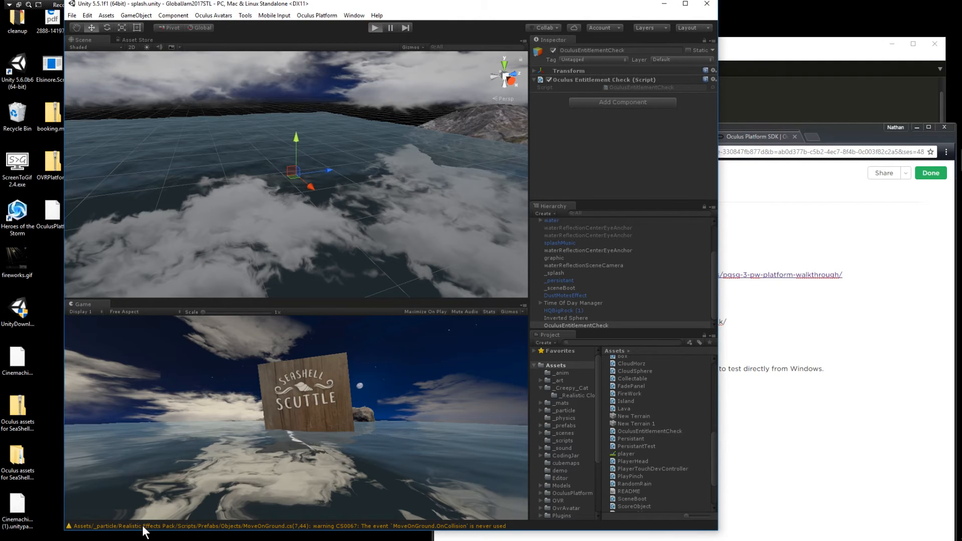
left_click(374, 28)
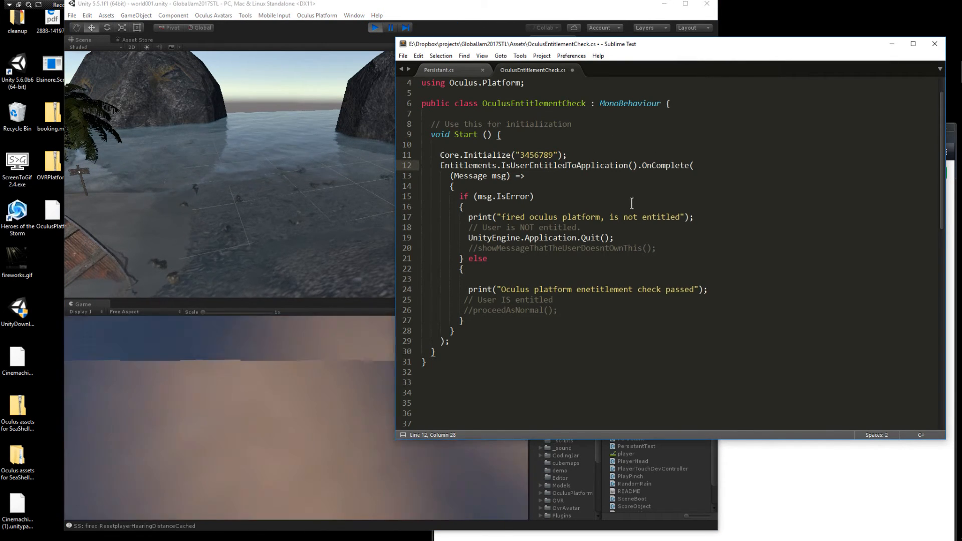
- Check the app ID in Core.Initialize, save OculusEntitlementCheck.cs and return to the Build Dashboard
double_click(537, 155)
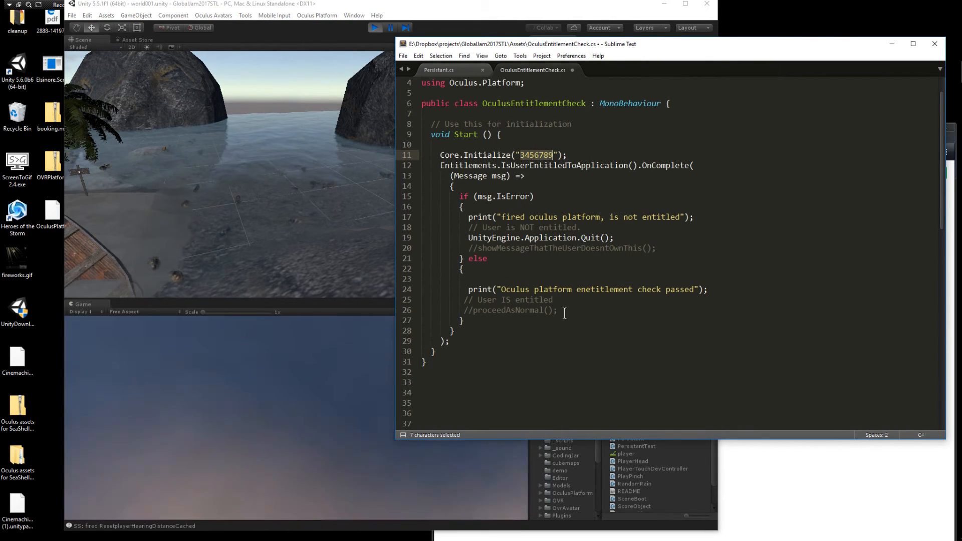
key("ctrl+s")
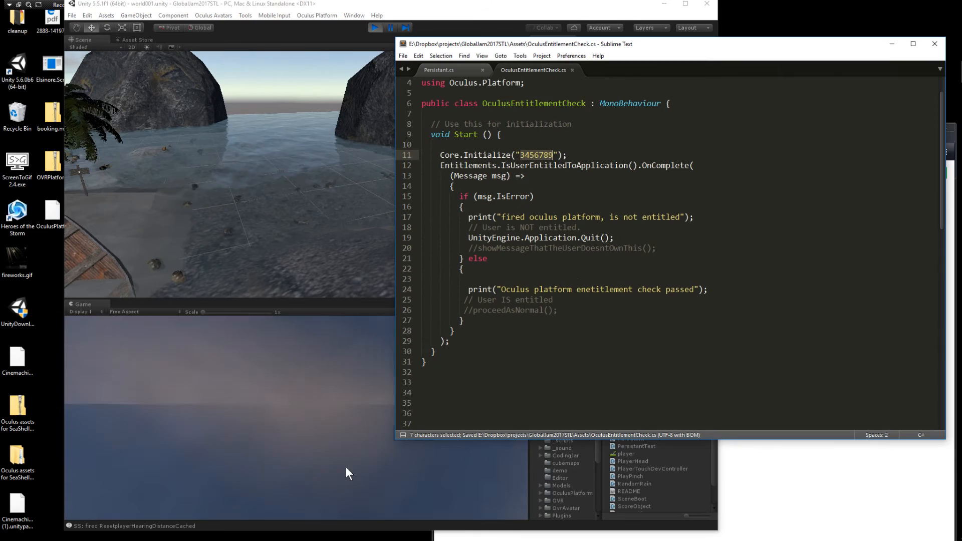
left_click(375, 27)
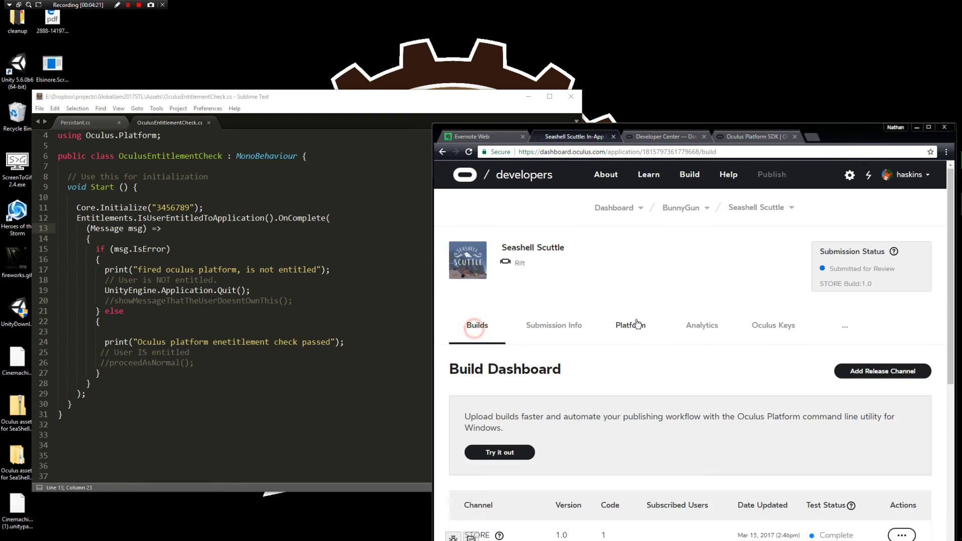
- Inspect the action options for Seashell Scuttle's STORE release channel build without choosing one
scroll("down", 3)
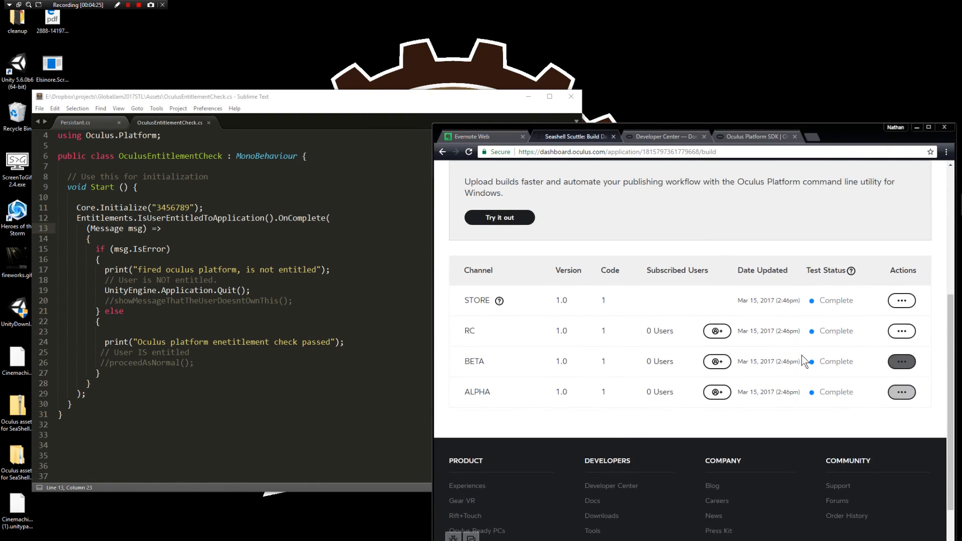
mouse_move(640, 328)
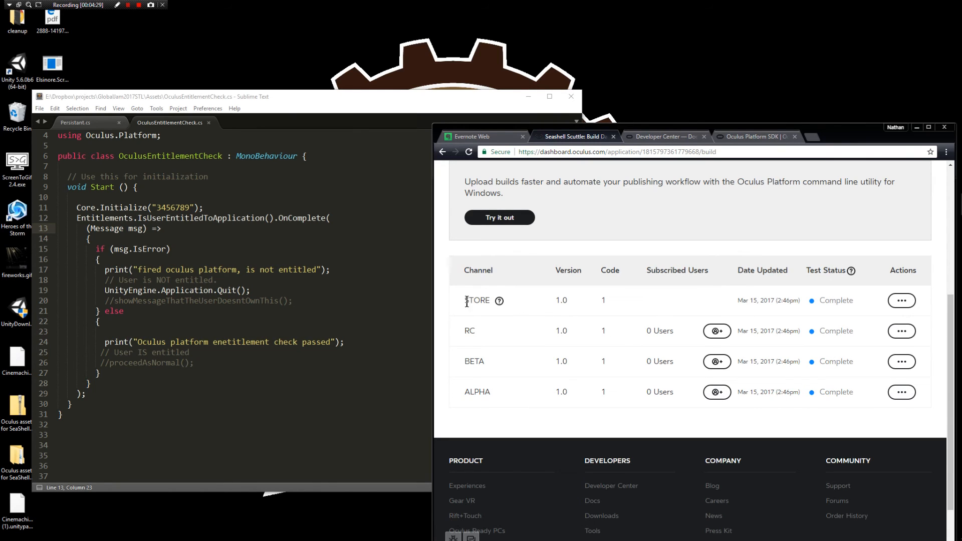
left_click(901, 301)
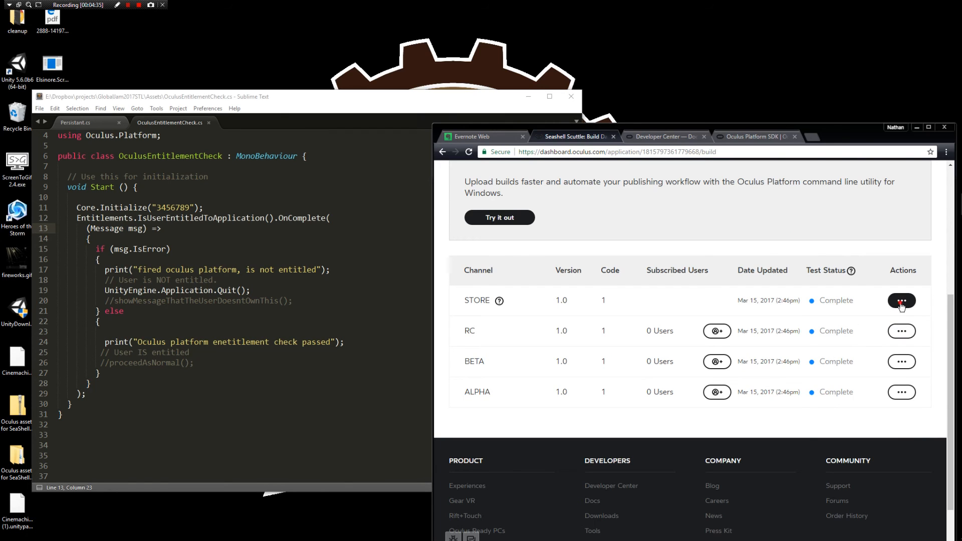
left_click(901, 301)
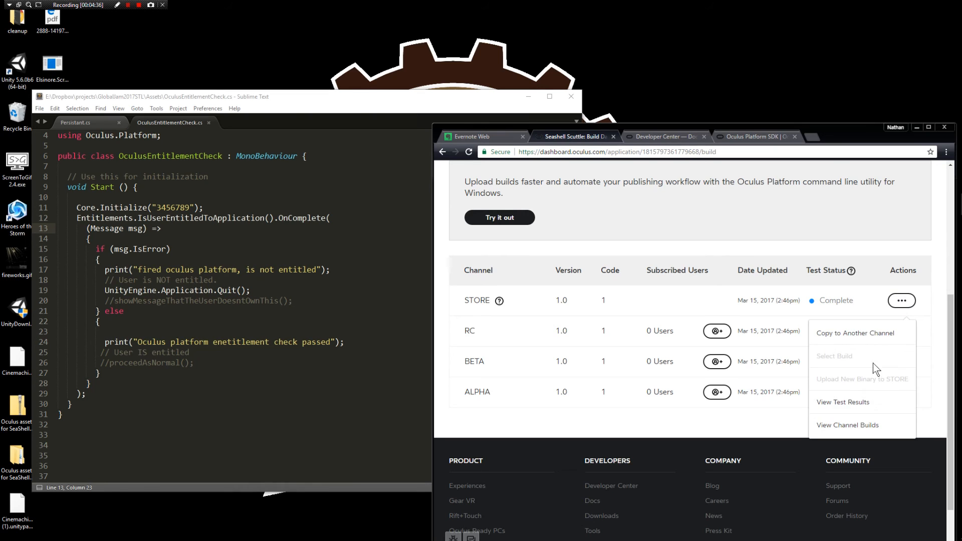
left_click(758, 322)
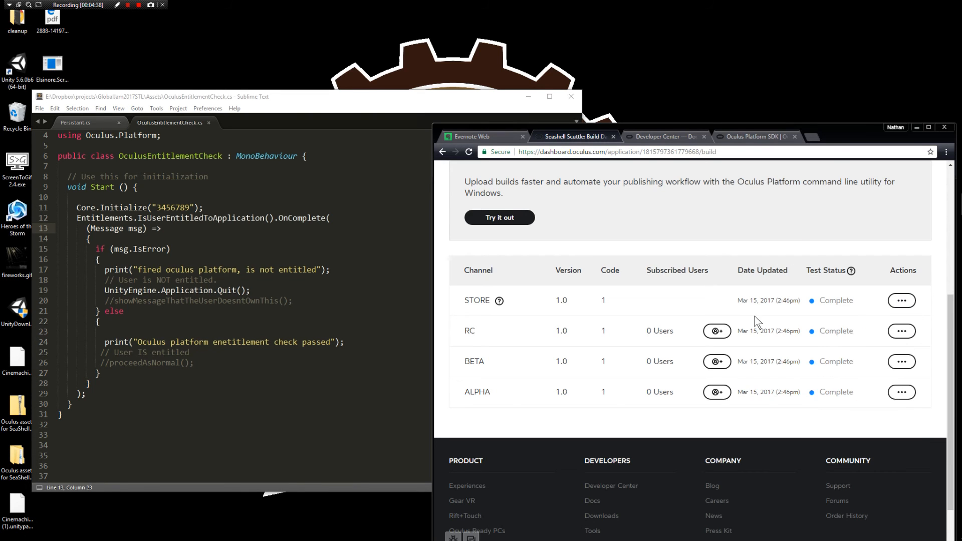
scroll("up", 3)
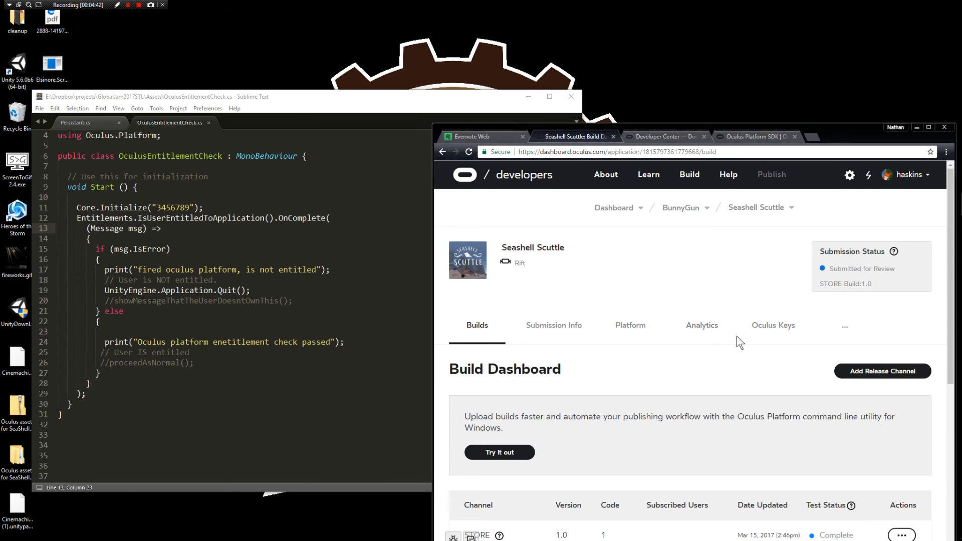
scroll("down", 3)
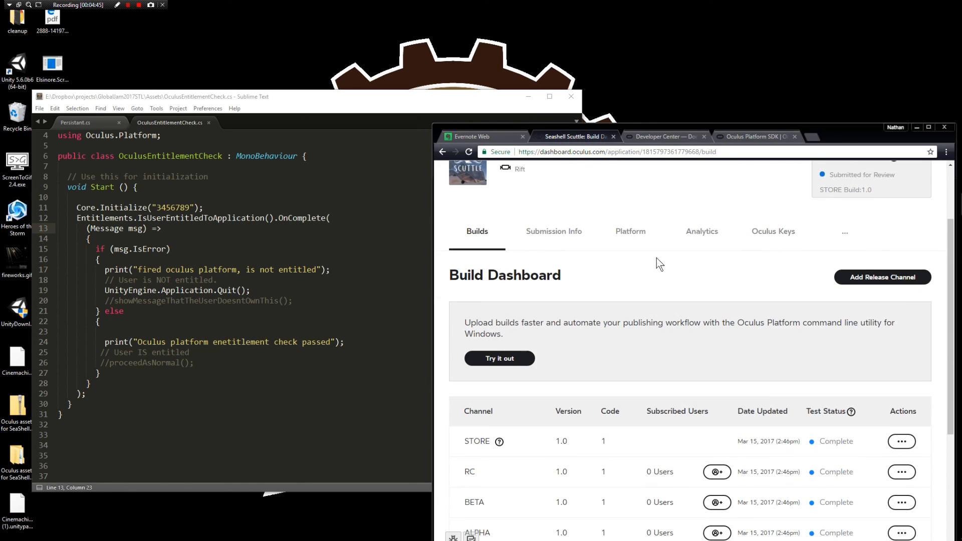
scroll("down", 3)
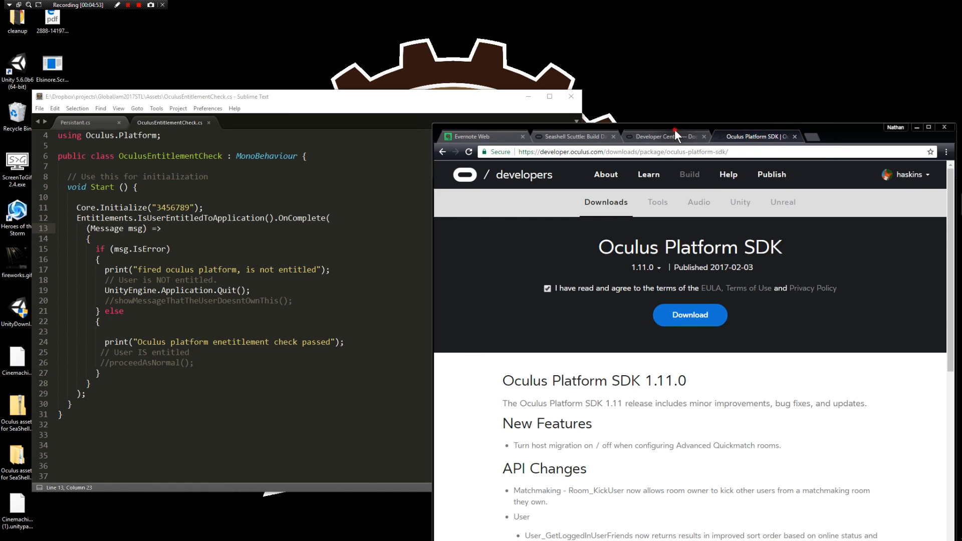
- Read through the Platform Example A entitlement check walkthrough and scroll back to its top
left_click(663, 137)
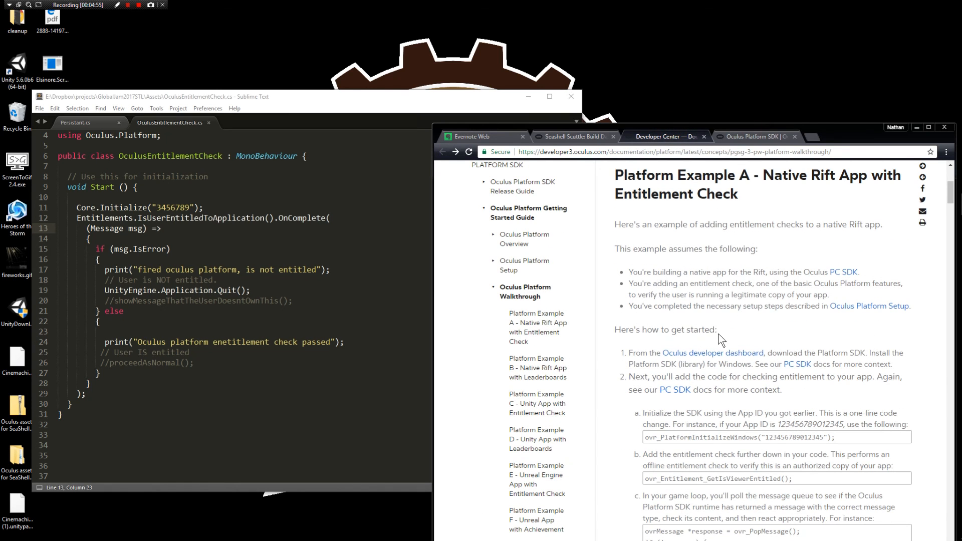
scroll("down", 3)
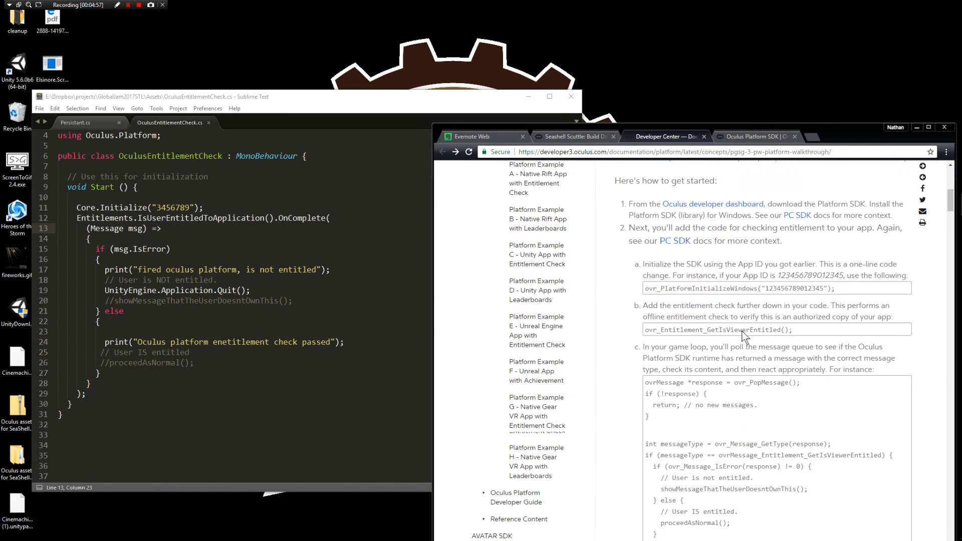
scroll("down", 3)
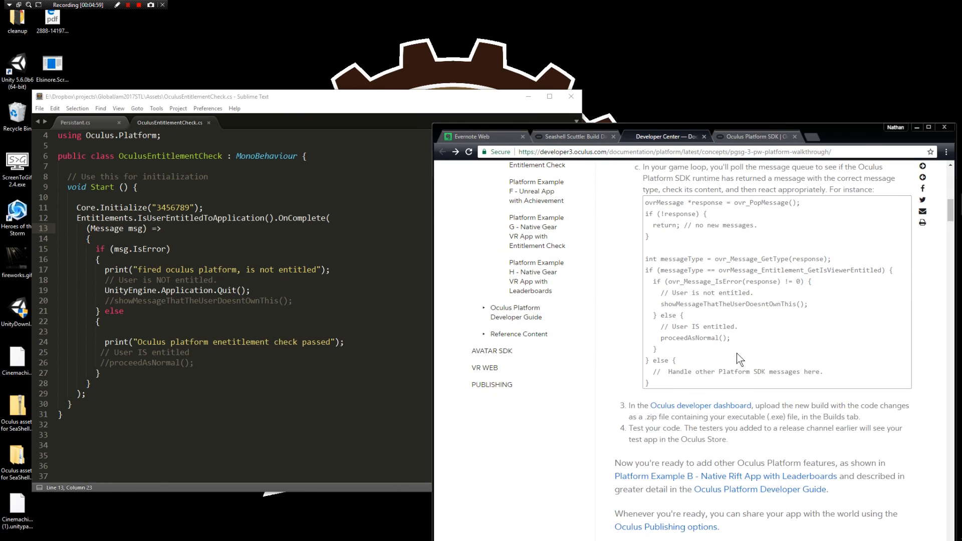
mouse_move(754, 355)
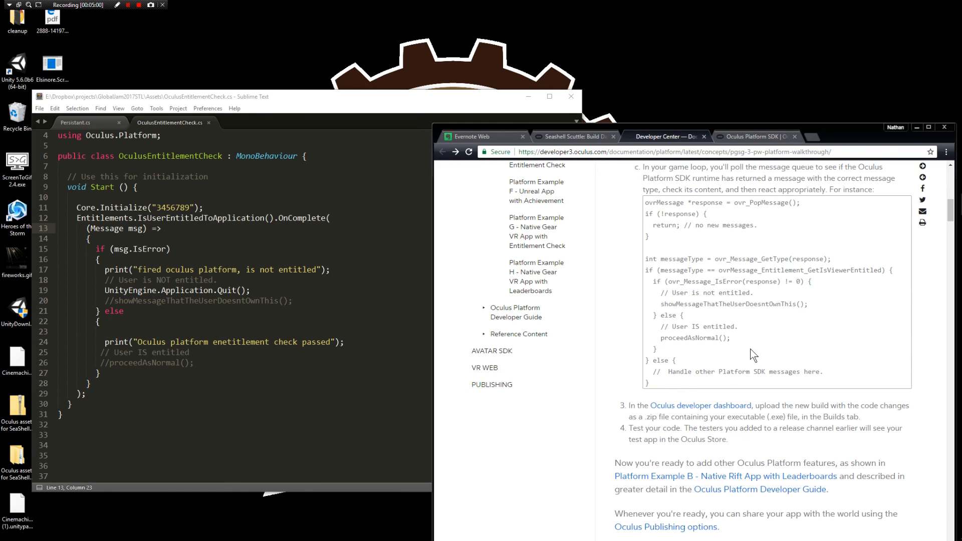
scroll("up", 3)
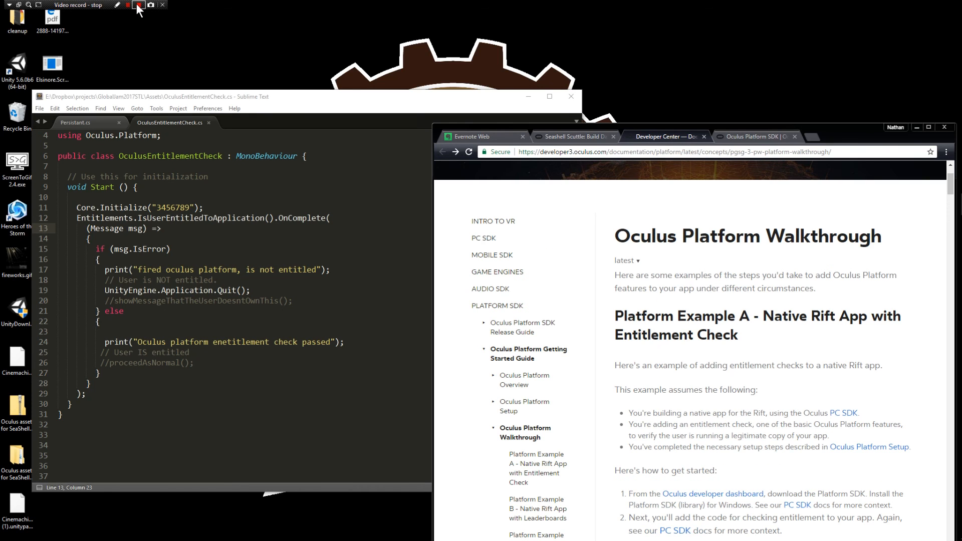